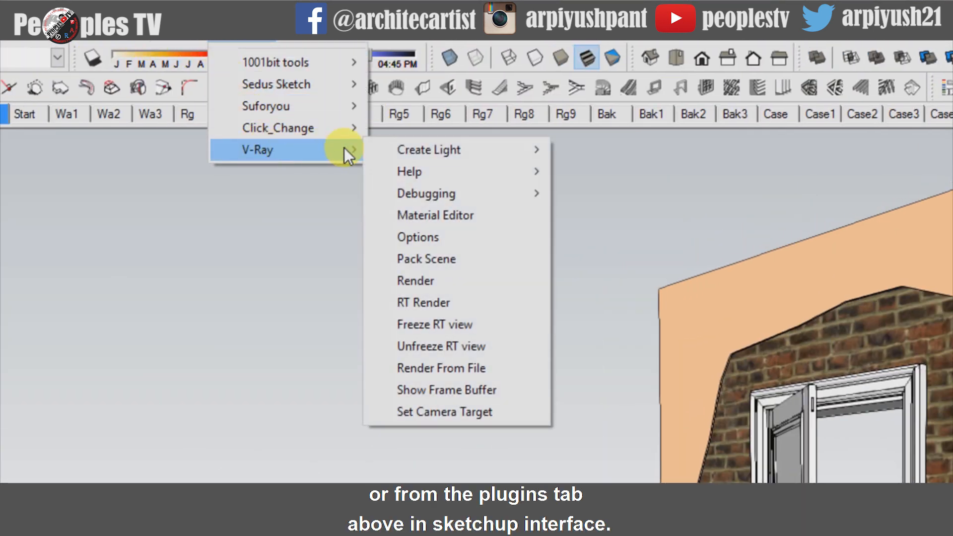
{"action": "mouse_move", "coordinate": [430, 297]}
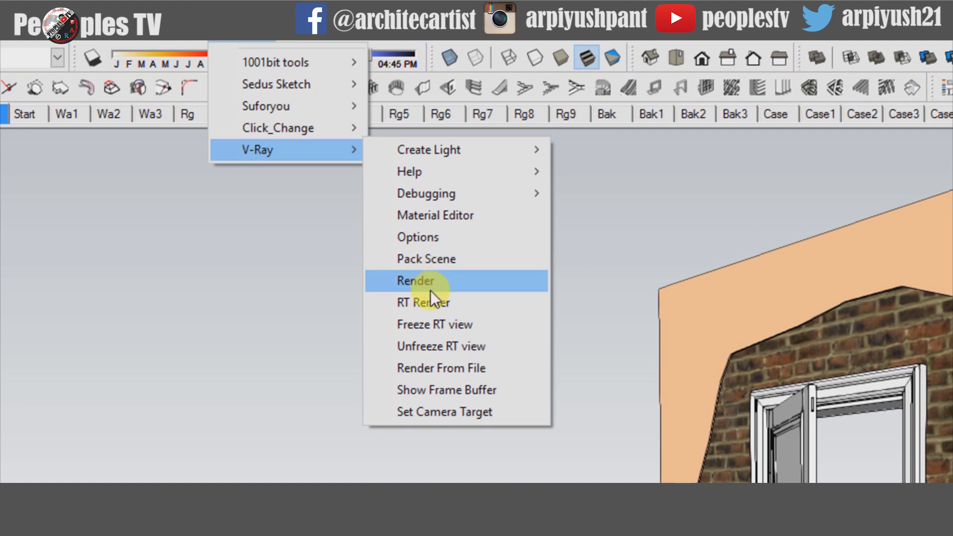
{"action": "mouse_move", "coordinate": [477, 218]}
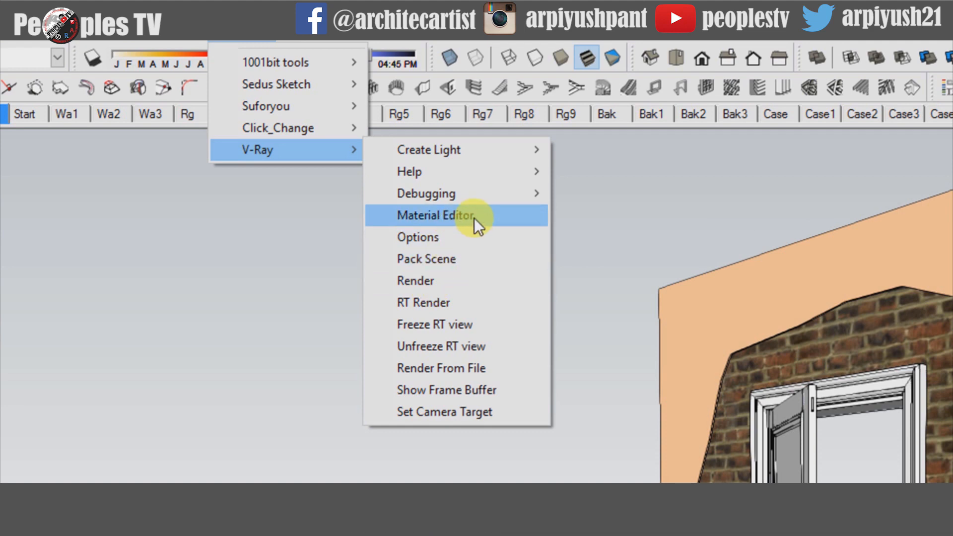
Step: Bring up the V-Ray material editor from the Plugins menu
{"action": "left_click", "coordinate": [434, 215]}
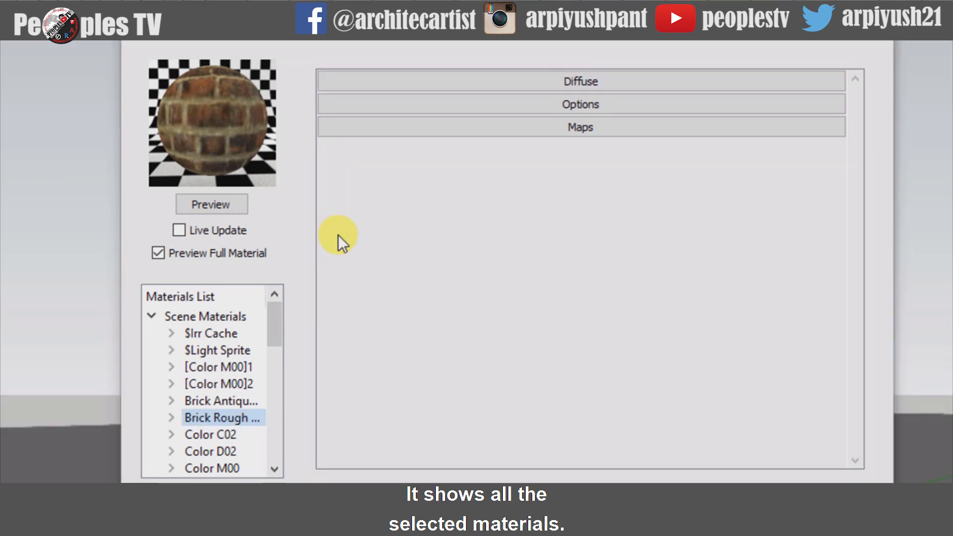
{"action": "mouse_move", "coordinate": [231, 423]}
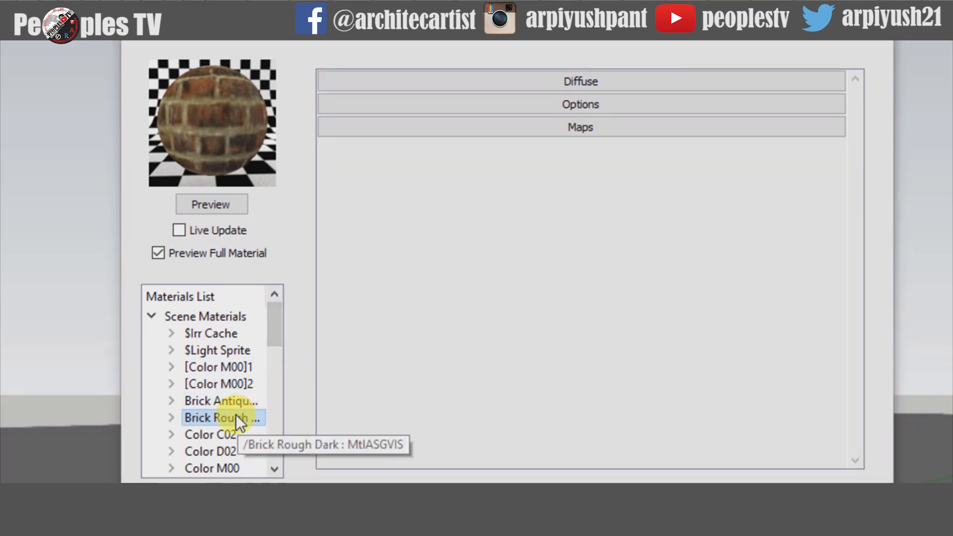
Step: Apply Brick Rough Dark, then the antique brick material, to the selected wall pieces around the door
{"action": "right_click", "coordinate": [218, 418]}
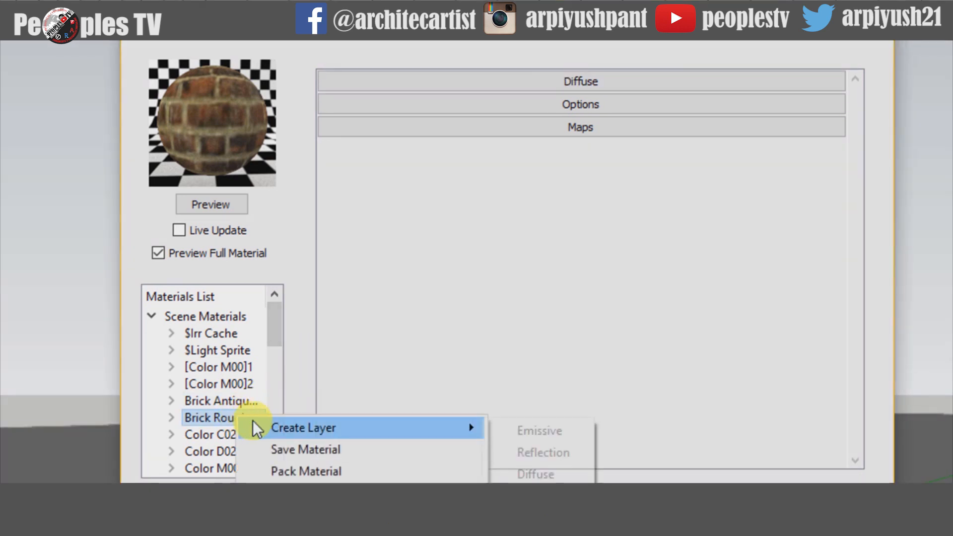
{"action": "mouse_move", "coordinate": [312, 460]}
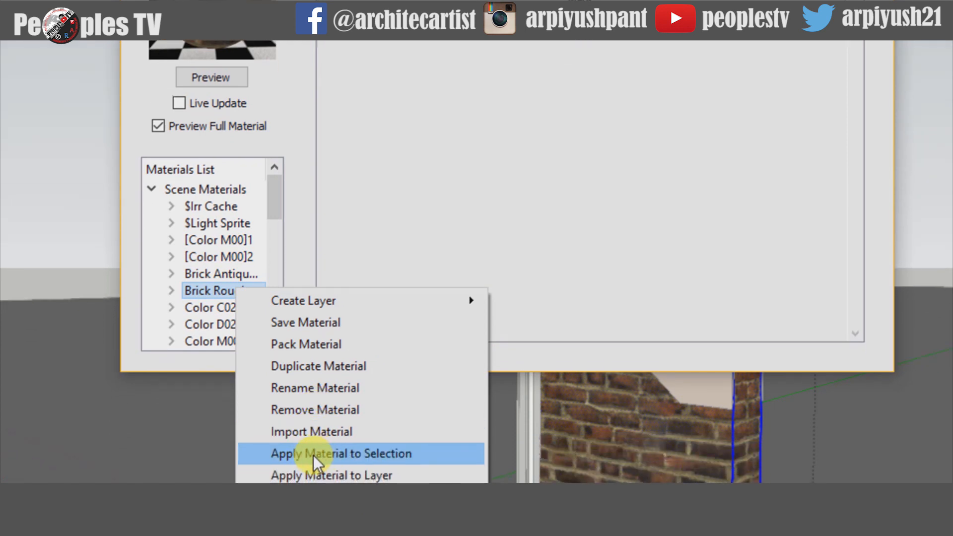
{"action": "left_click", "coordinate": [341, 454]}
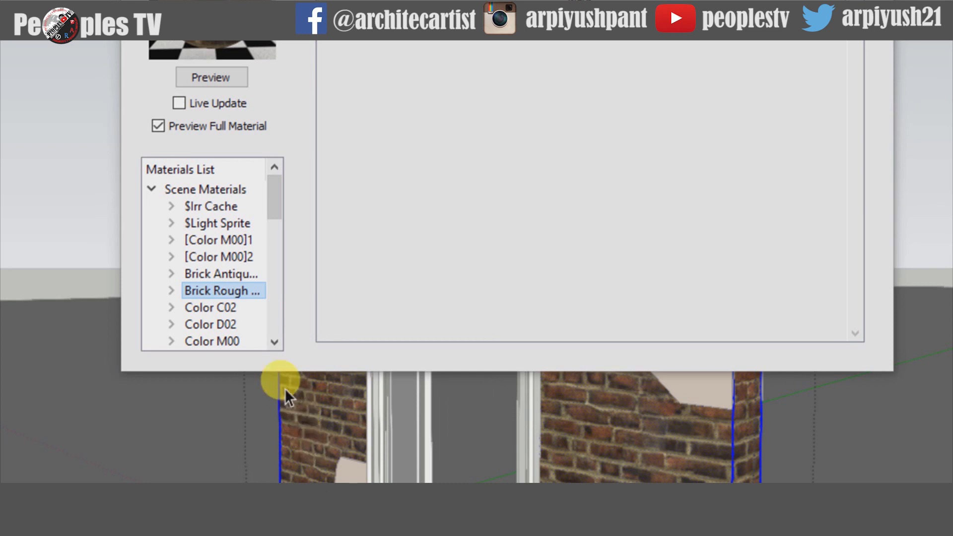
{"action": "left_click", "coordinate": [221, 274]}
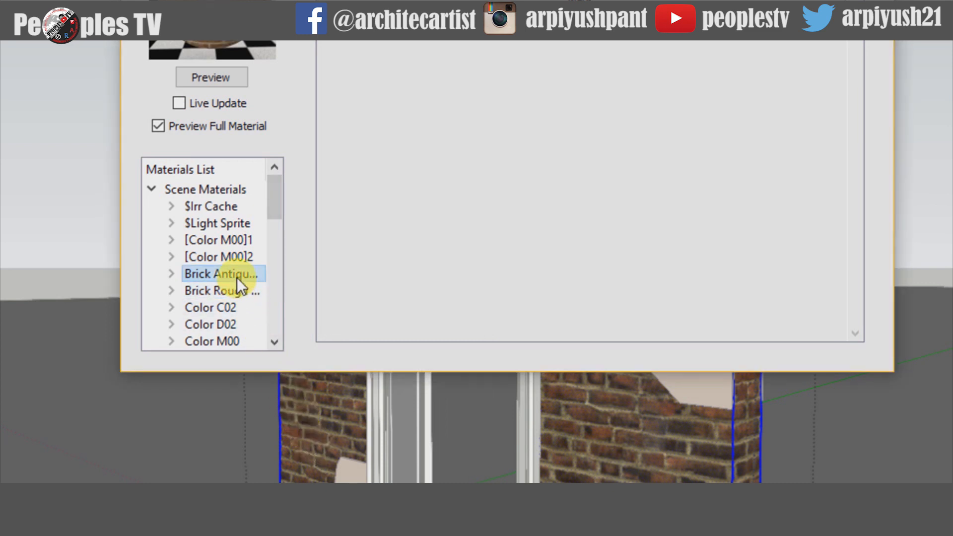
{"action": "right_click", "coordinate": [221, 274]}
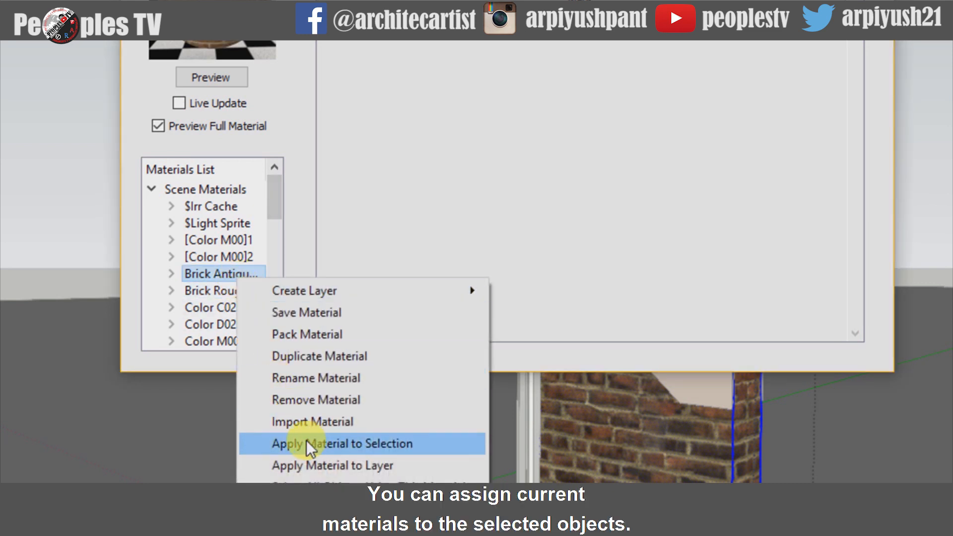
{"action": "left_click", "coordinate": [340, 443]}
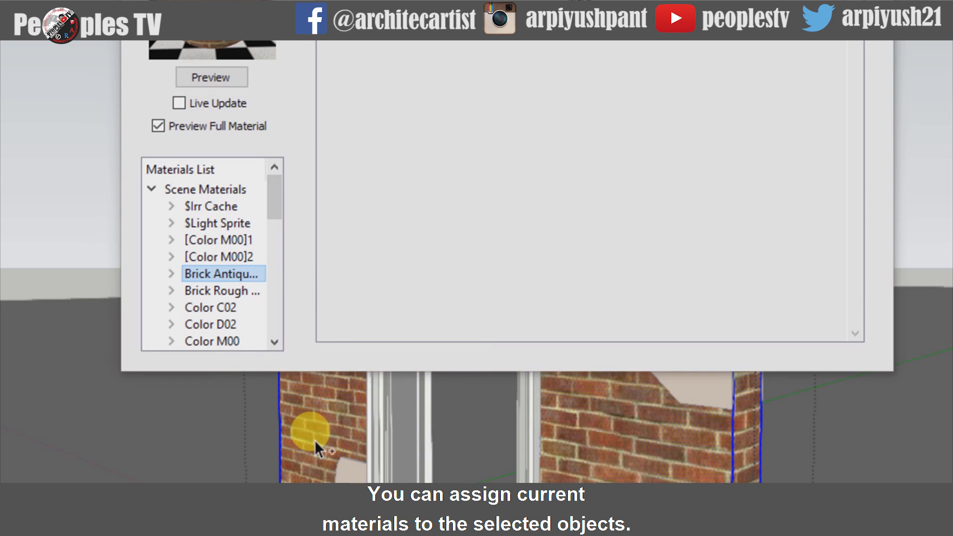
{"action": "right_click", "coordinate": [211, 330]}
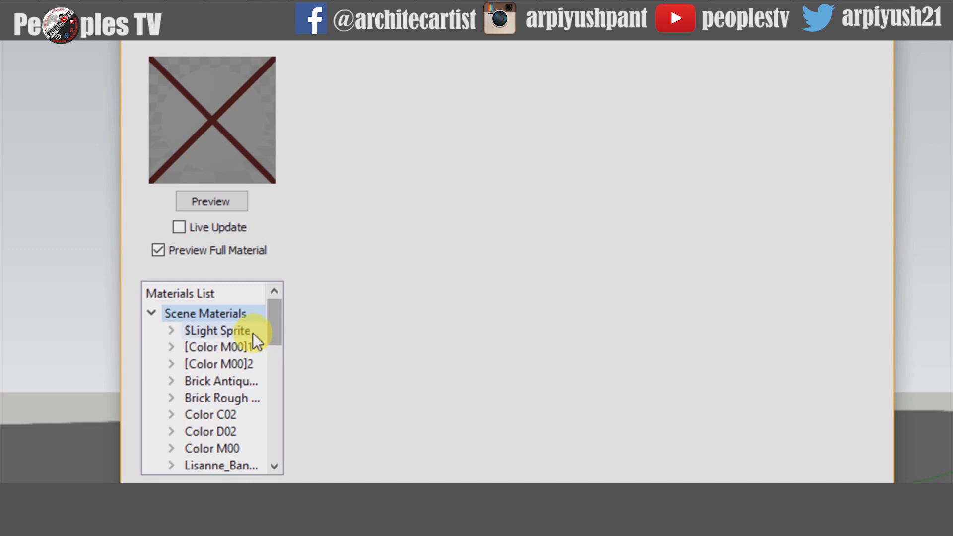
Step: Add a Reflection layer to the antique brick material
{"action": "left_click", "coordinate": [220, 381]}
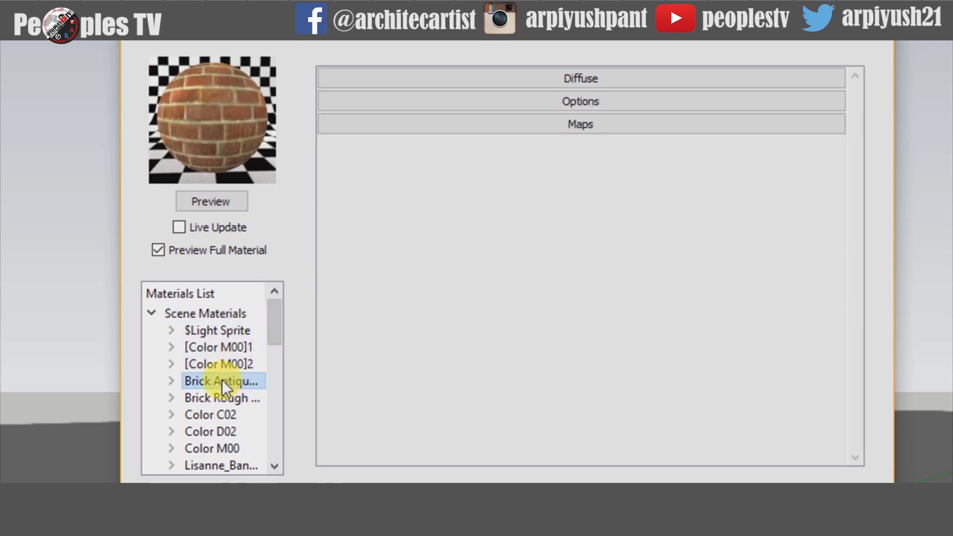
{"action": "right_click", "coordinate": [220, 381]}
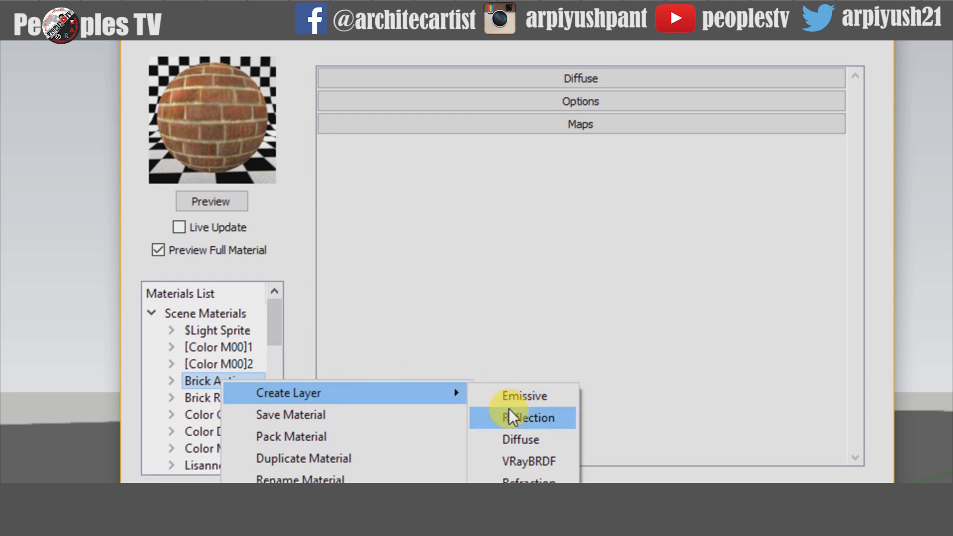
{"action": "mouse_move", "coordinate": [516, 461]}
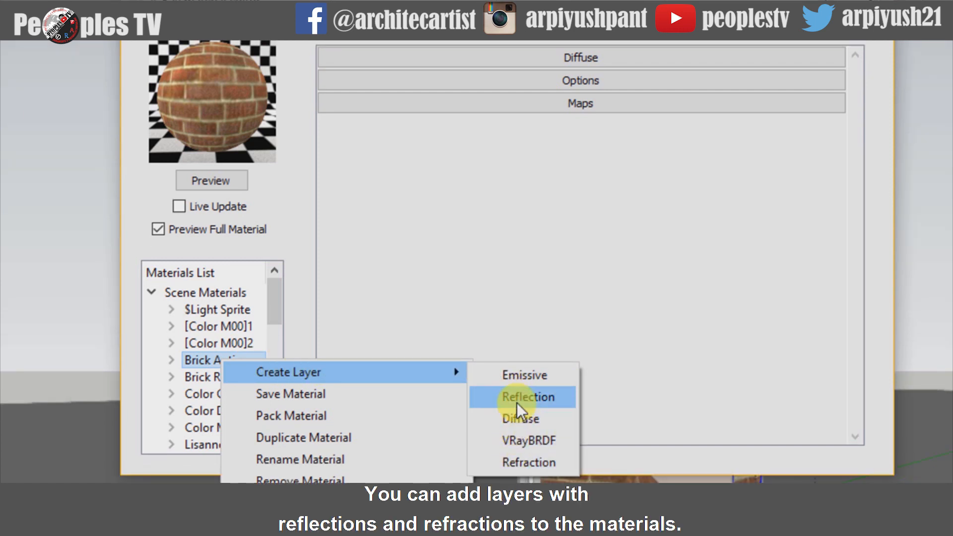
{"action": "left_click", "coordinate": [524, 397]}
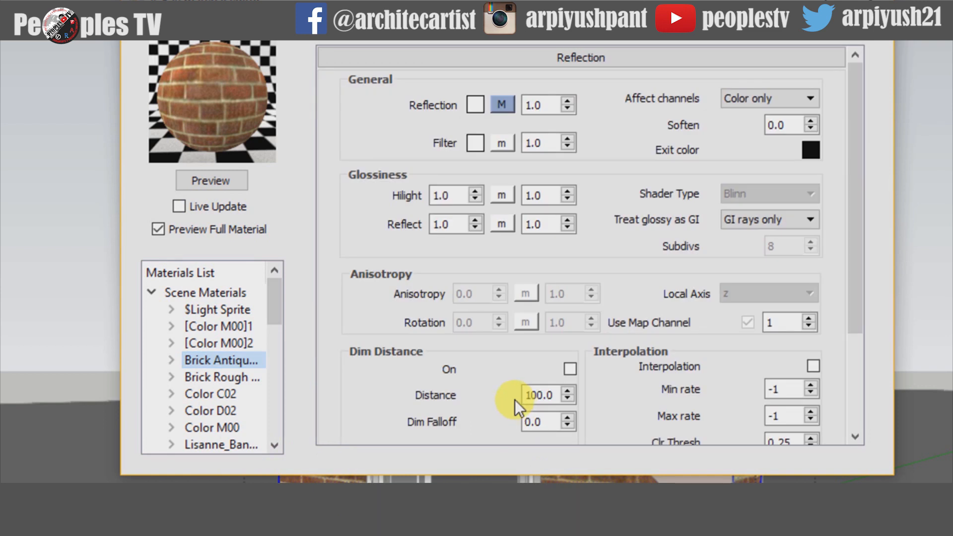
{"action": "left_click", "coordinate": [220, 345]}
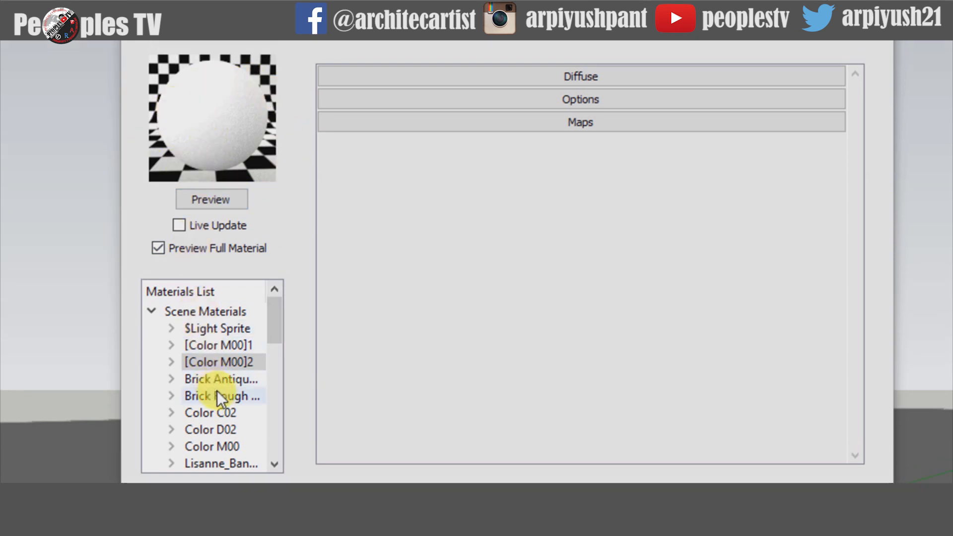
Step: Preview the Color C02 material and view the Color D02 material's settings
{"action": "left_click", "coordinate": [210, 412]}
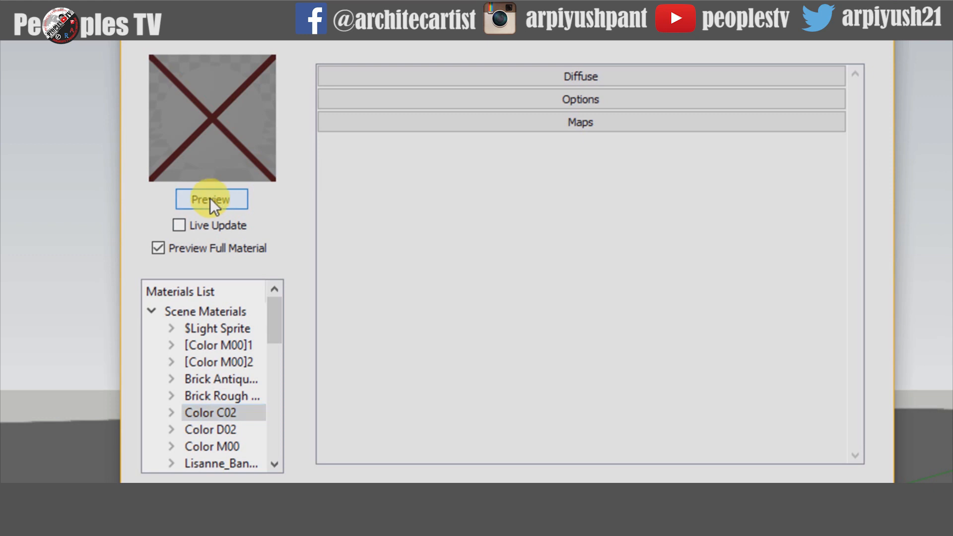
{"action": "left_click", "coordinate": [210, 199]}
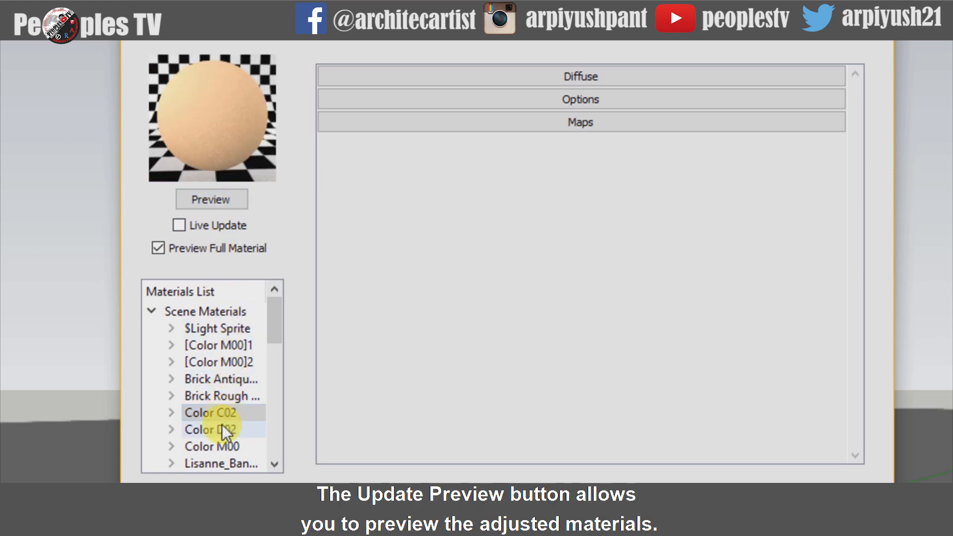
{"action": "left_click", "coordinate": [210, 199]}
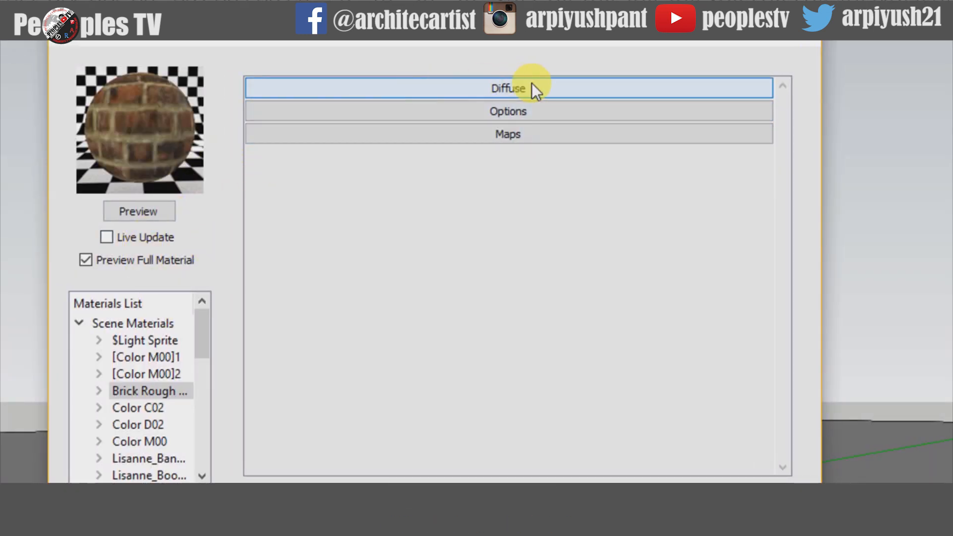
Step: Review the rough brick's Diffuse settings and its colour texture map without changes
{"action": "left_click", "coordinate": [507, 87]}
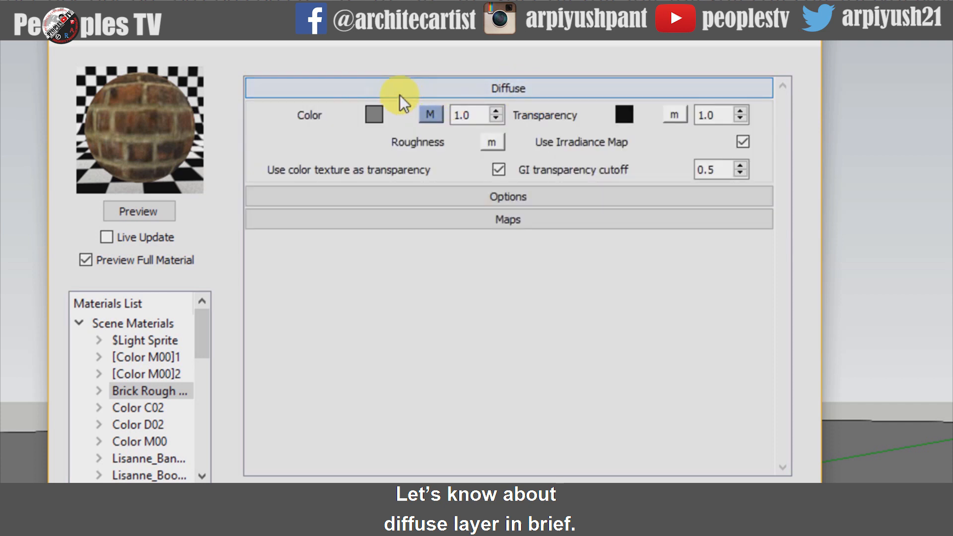
{"action": "mouse_move", "coordinate": [532, 118]}
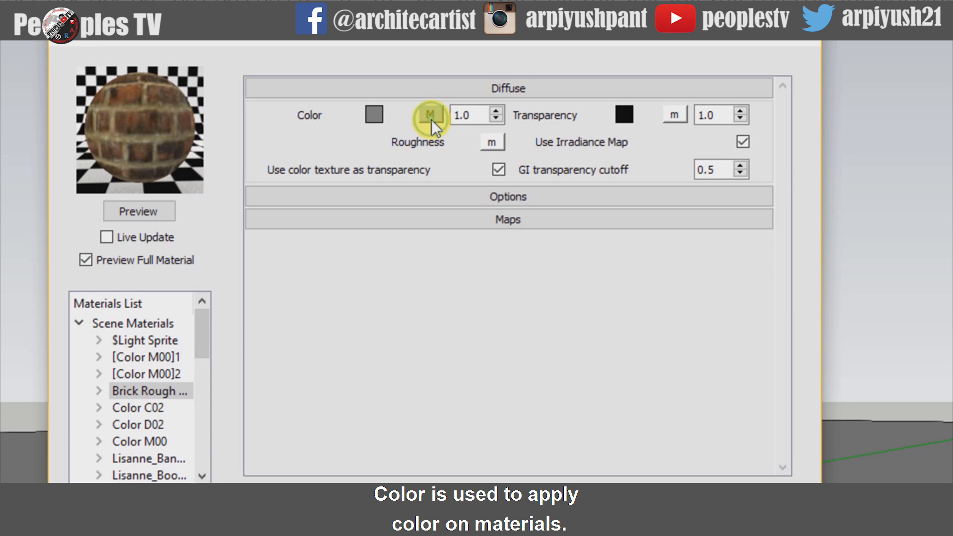
{"action": "left_click", "coordinate": [431, 114]}
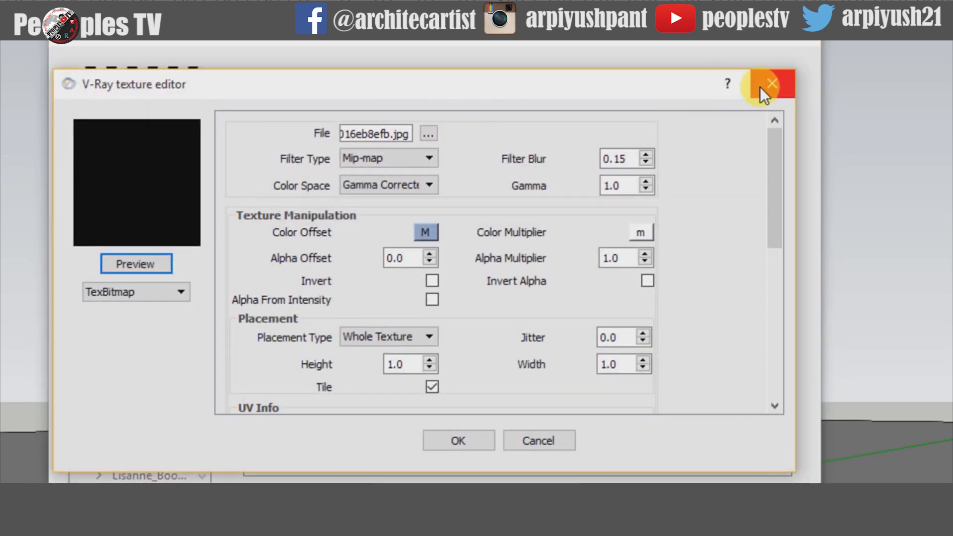
{"action": "left_click", "coordinate": [773, 83]}
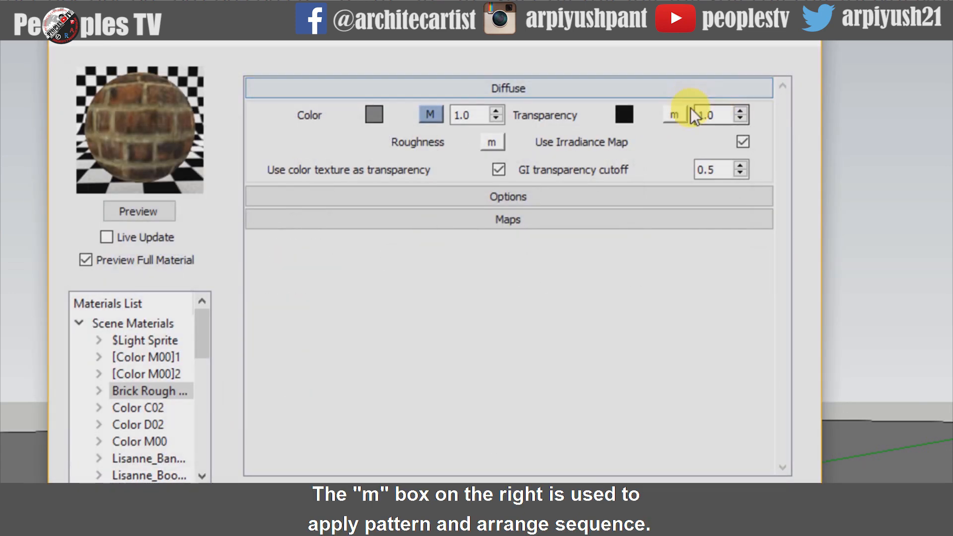
{"action": "left_click", "coordinate": [673, 115]}
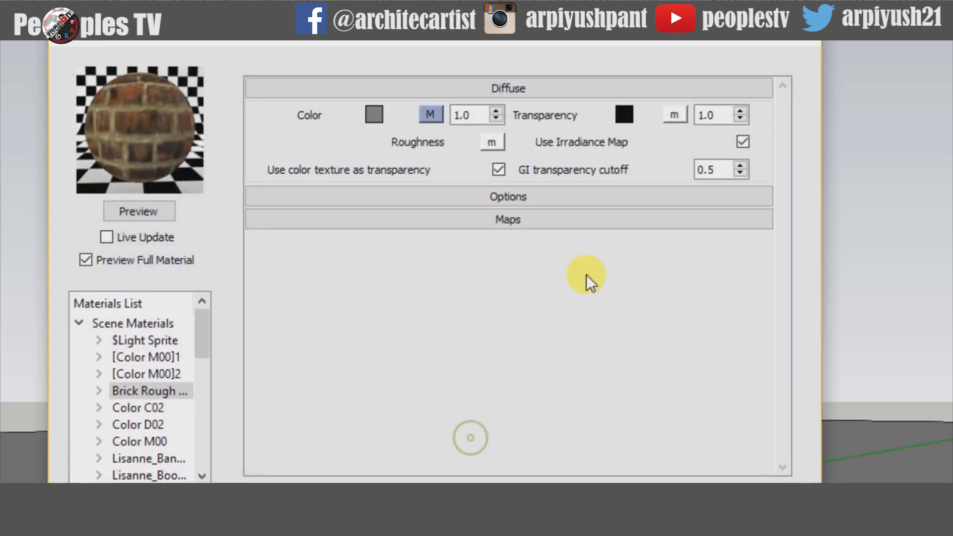
Step: Test white for the Transparency colour, then keep it black so the brick stays opaque
{"action": "left_click", "coordinate": [624, 114]}
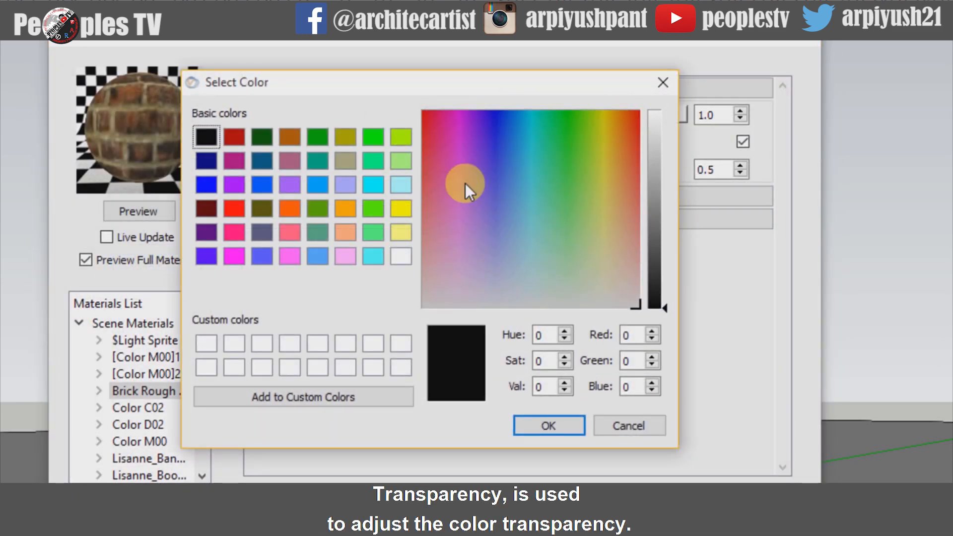
{"action": "left_click", "coordinate": [400, 256]}
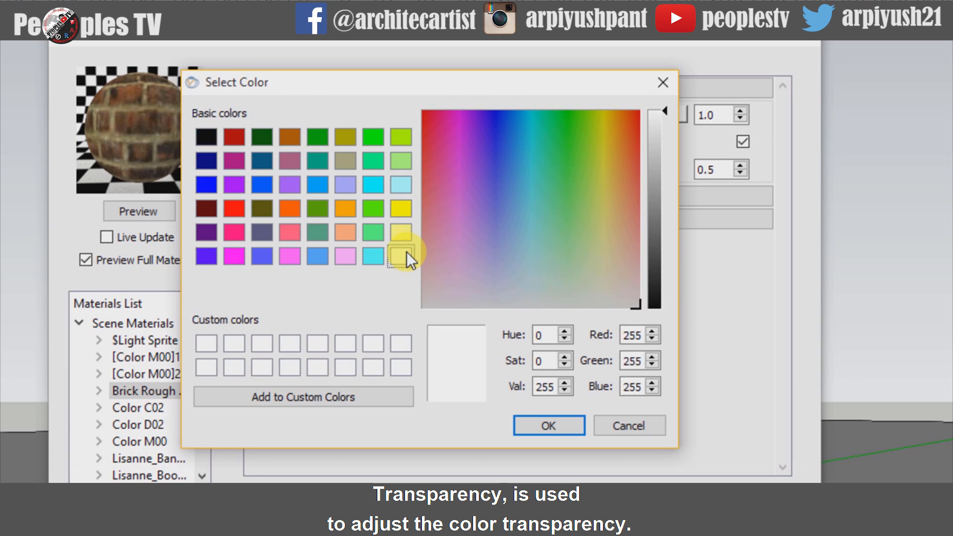
{"action": "left_click", "coordinate": [205, 135]}
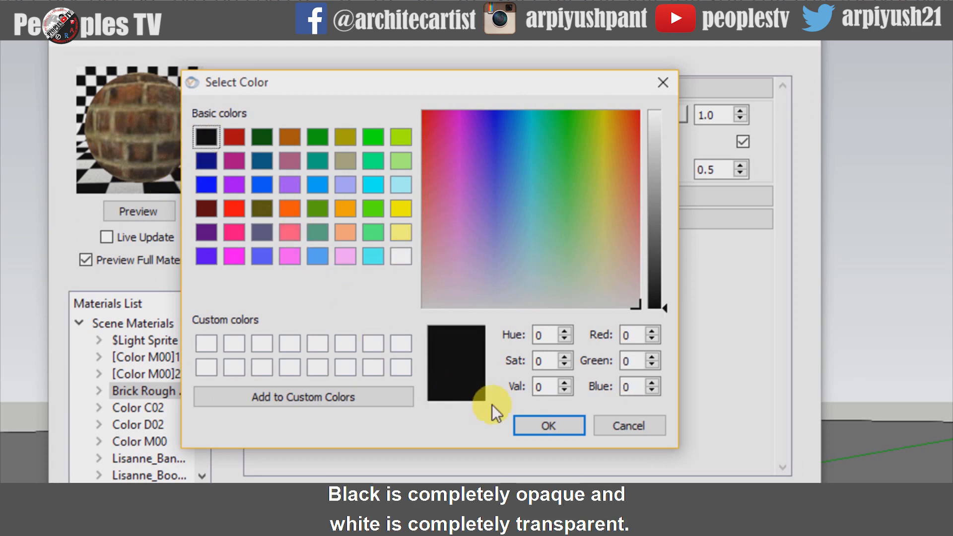
{"action": "left_click", "coordinate": [547, 425]}
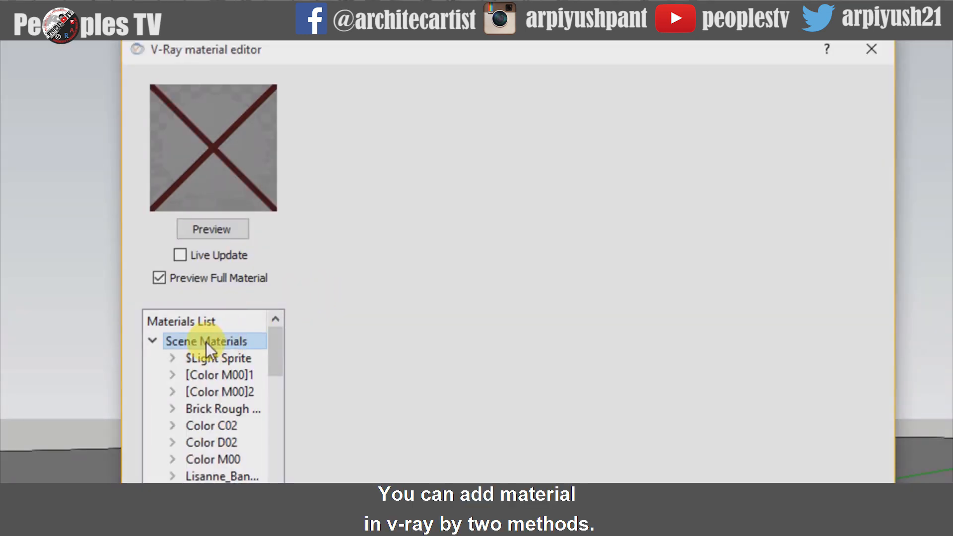
Step: Create a new DefaultMaterial in the scene and show its Maps settings group
{"action": "right_click", "coordinate": [209, 340]}
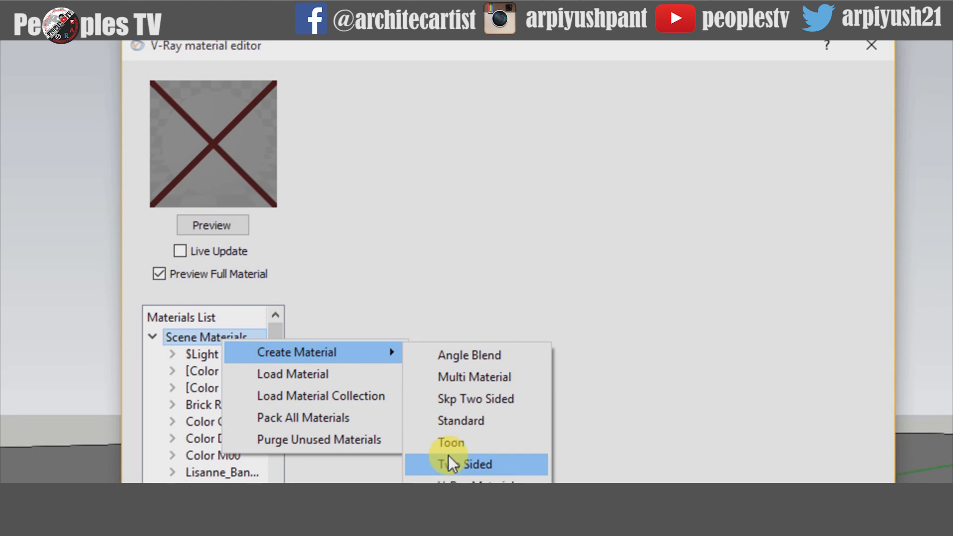
{"action": "left_click", "coordinate": [461, 421]}
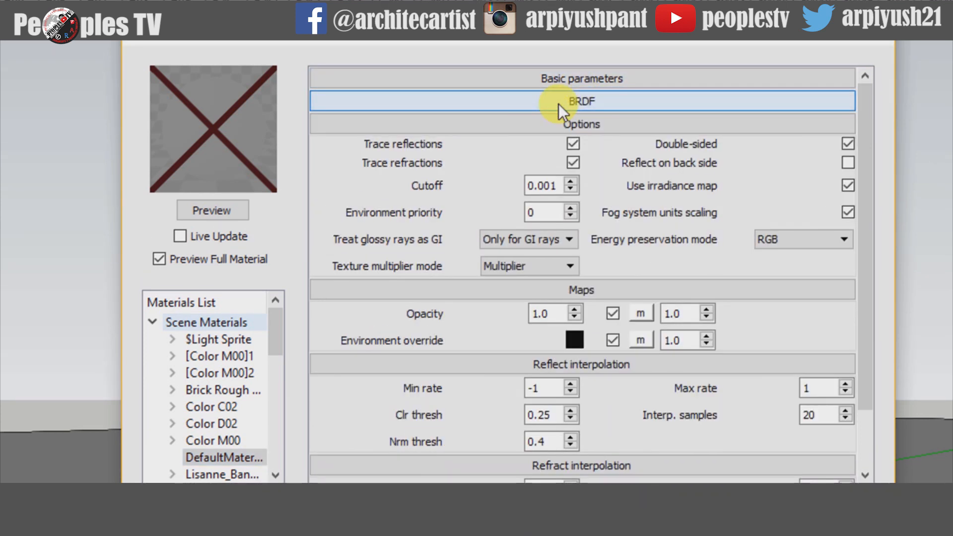
{"action": "left_click", "coordinate": [581, 124]}
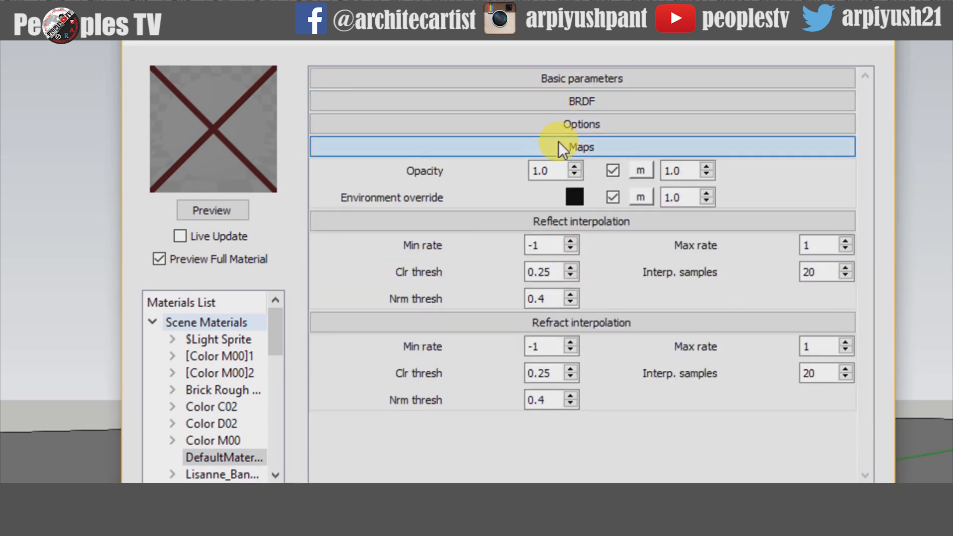
{"action": "left_click", "coordinate": [581, 147]}
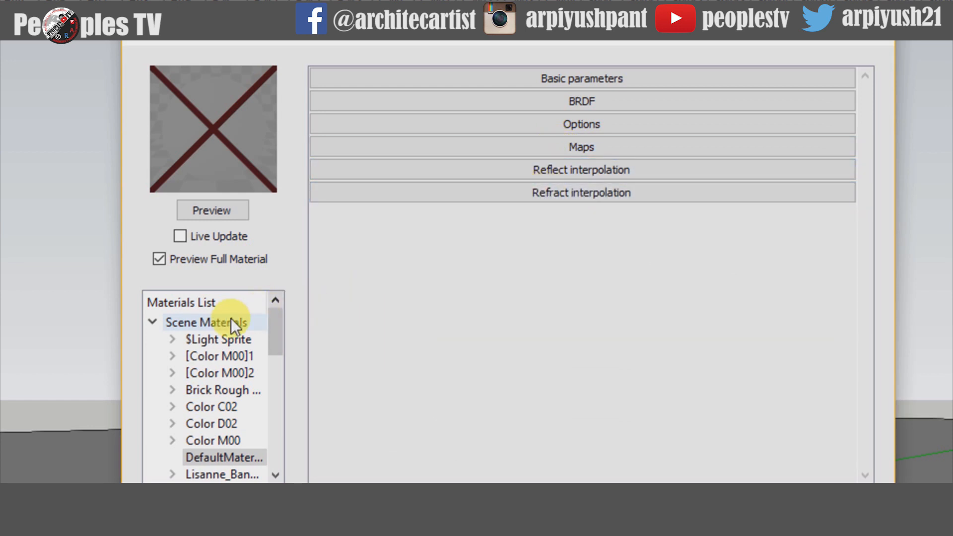
{"action": "right_click", "coordinate": [206, 322]}
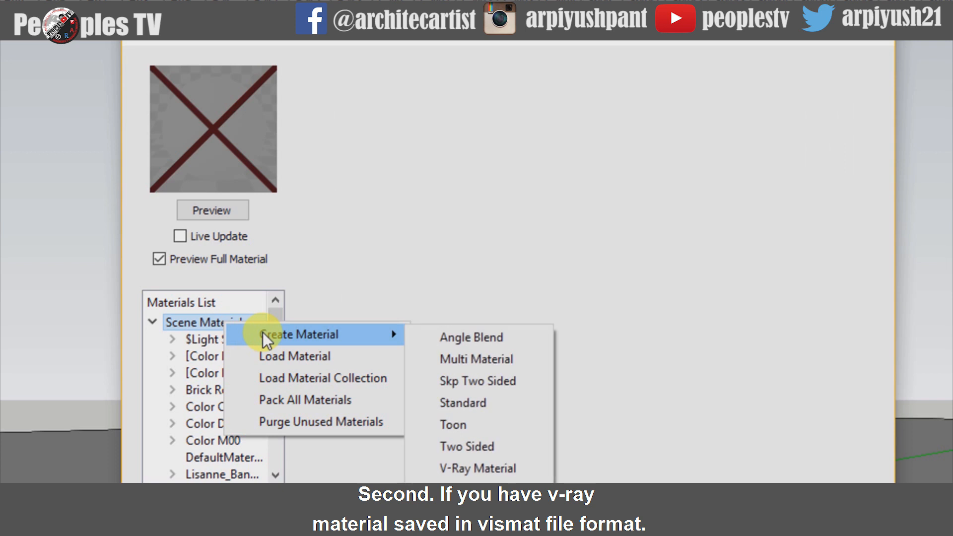
{"action": "mouse_move", "coordinate": [273, 358]}
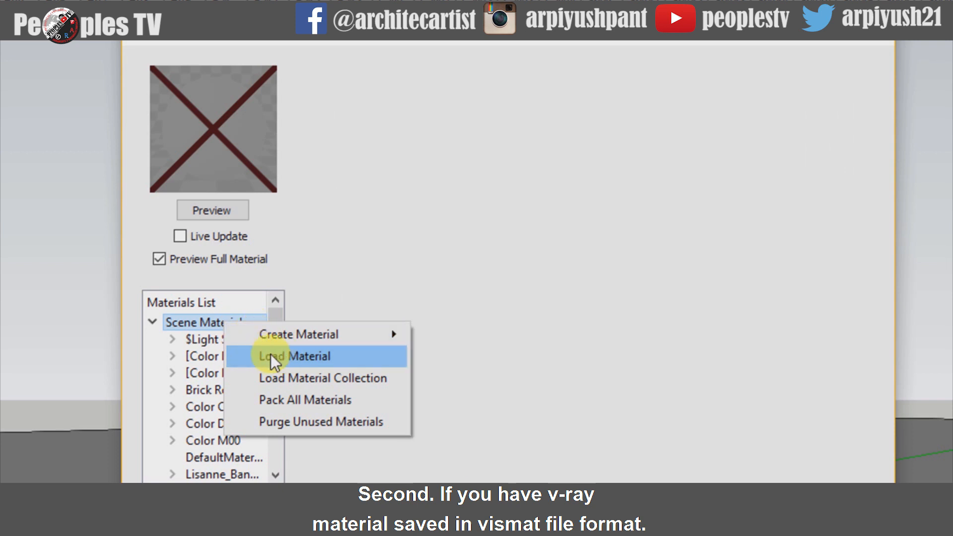
{"action": "left_click", "coordinate": [294, 356]}
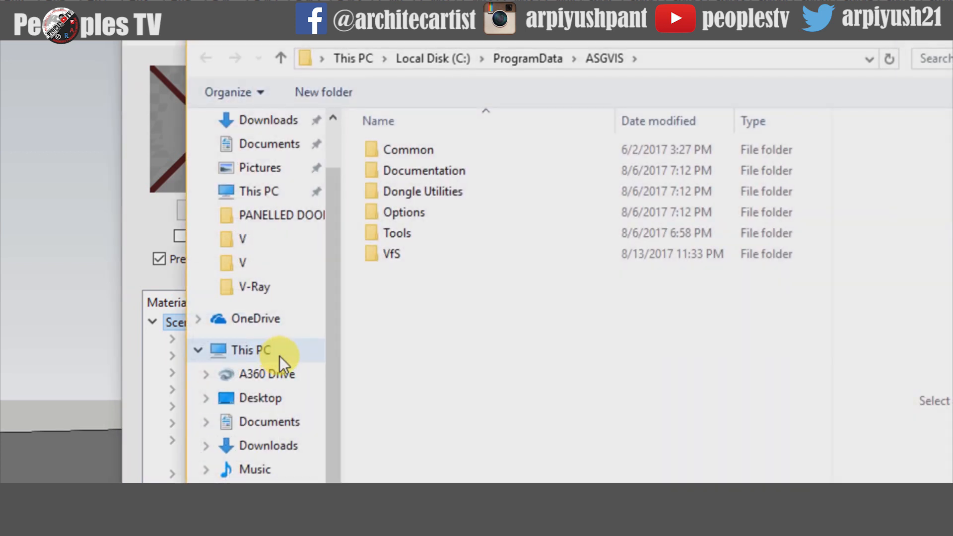
{"action": "scroll", "scroll_direction": "down", "scroll_amount": 3}
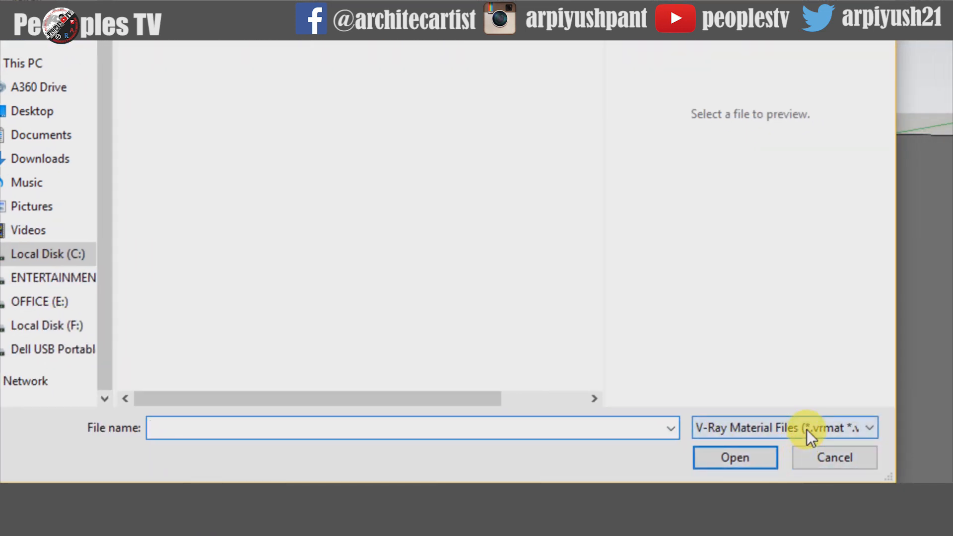
{"action": "left_click", "coordinate": [784, 427]}
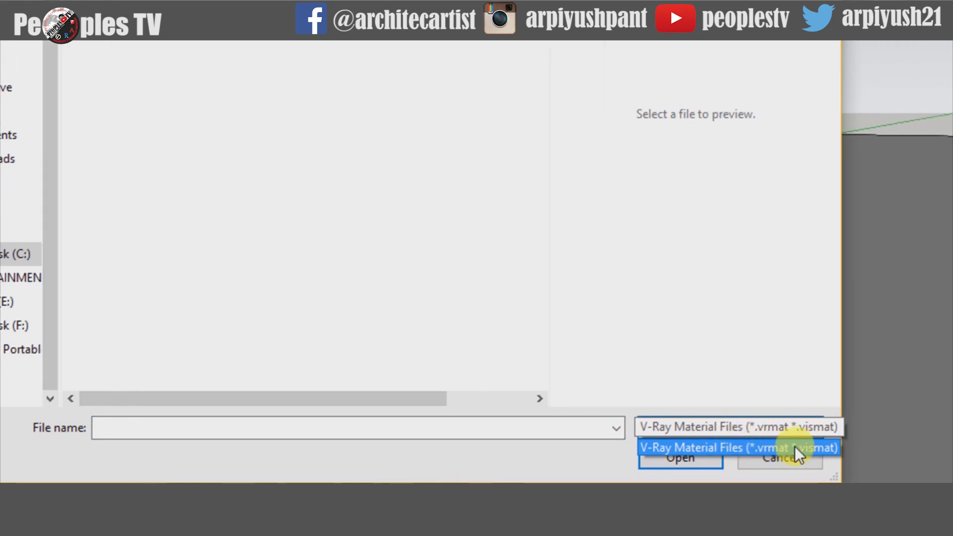
{"action": "left_click", "coordinate": [738, 448]}
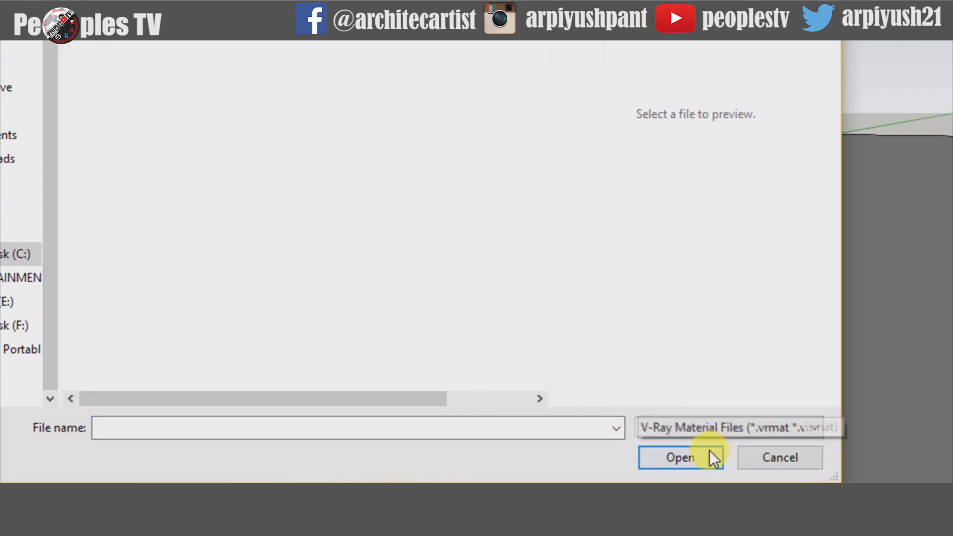
{"action": "mouse_move", "coordinate": [780, 457]}
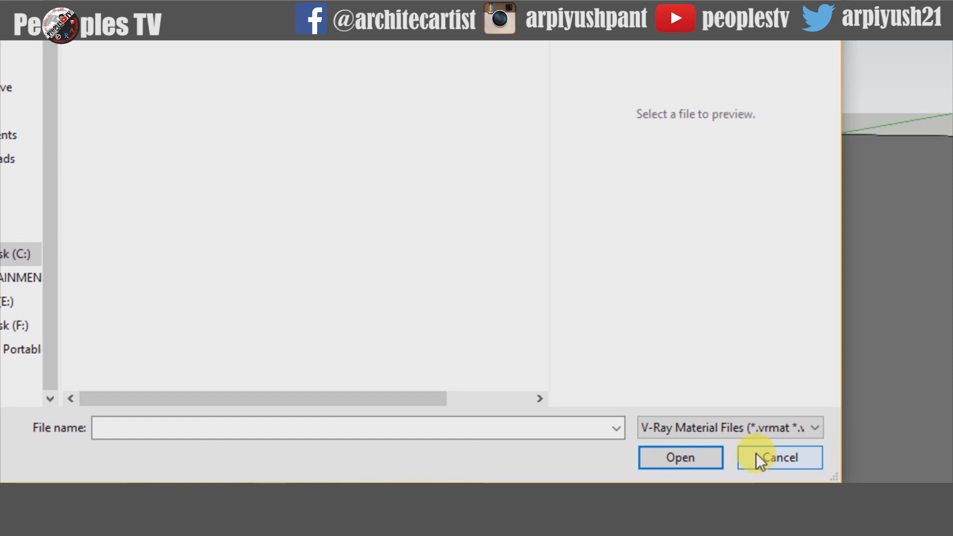
{"action": "left_click", "coordinate": [781, 456]}
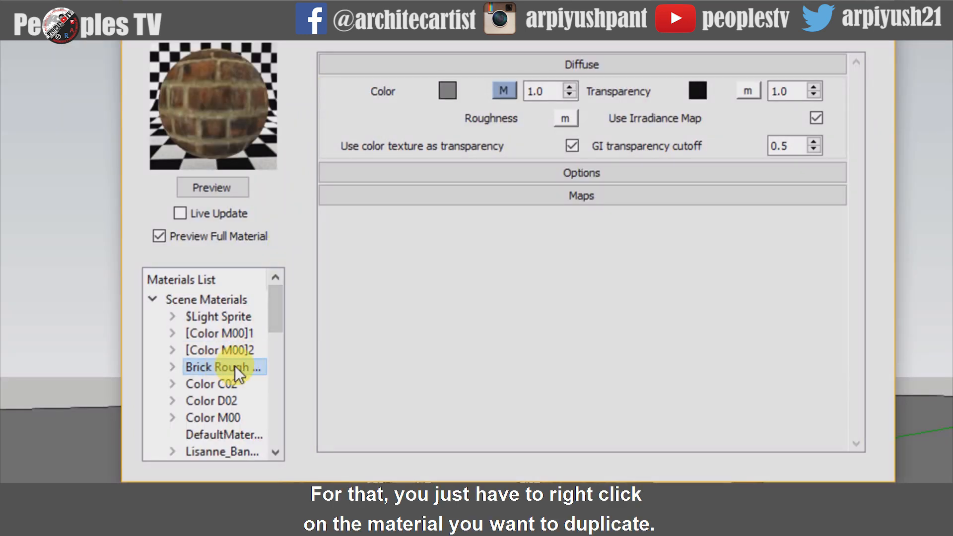
Step: Duplicate the Brick Rough material so a second rough brick appears in the list
{"action": "right_click", "coordinate": [218, 366]}
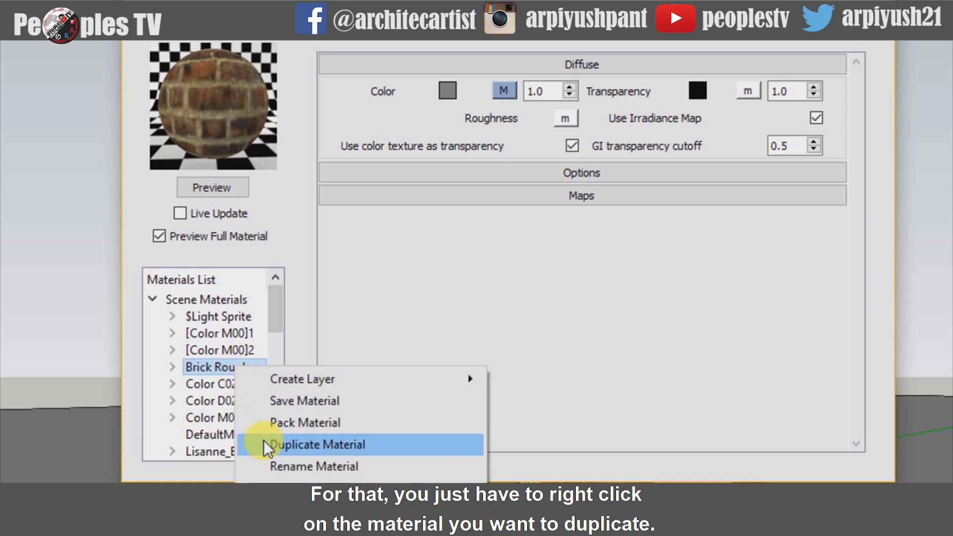
{"action": "left_click", "coordinate": [317, 445]}
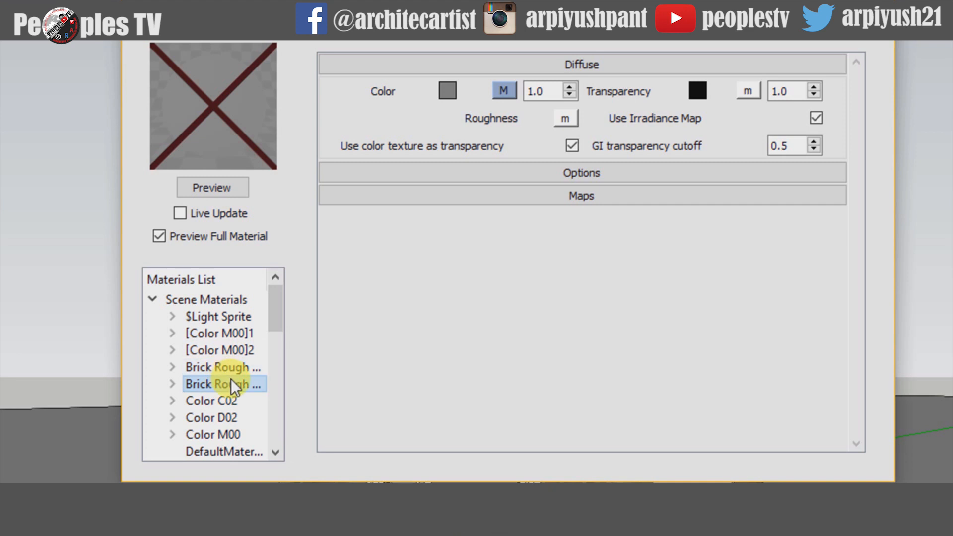
{"action": "mouse_move", "coordinate": [215, 235]}
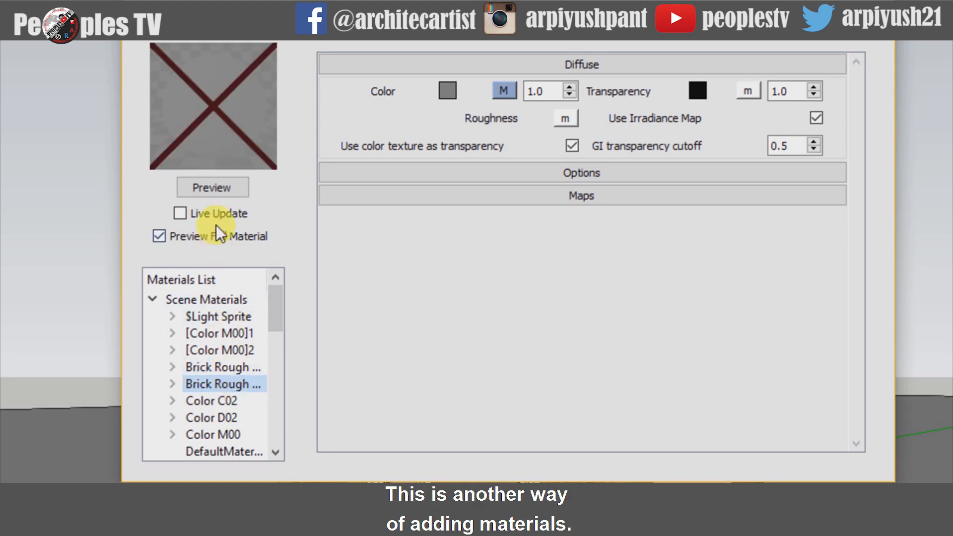
{"action": "left_click", "coordinate": [212, 188]}
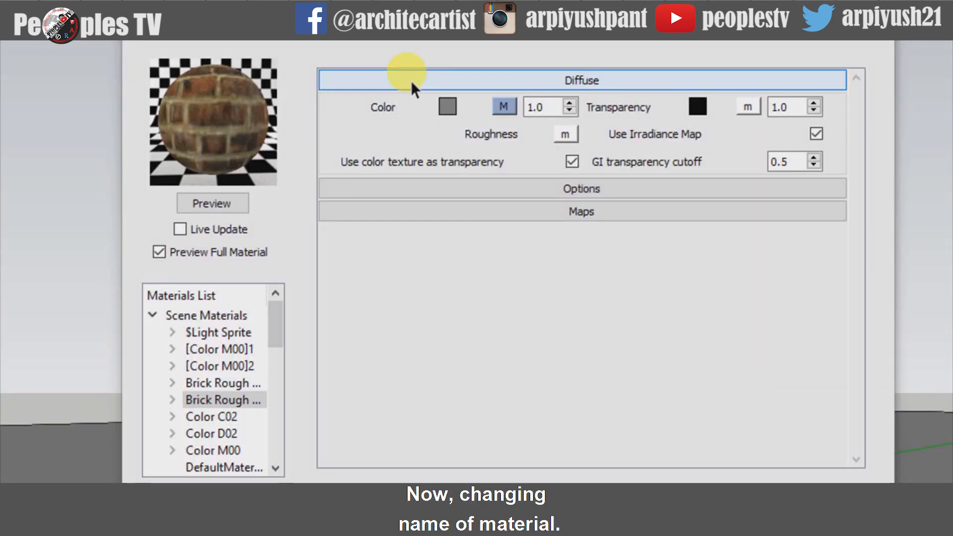
Step: Rename the duplicated brick material to 'Rough Brick'
{"action": "right_click", "coordinate": [222, 399]}
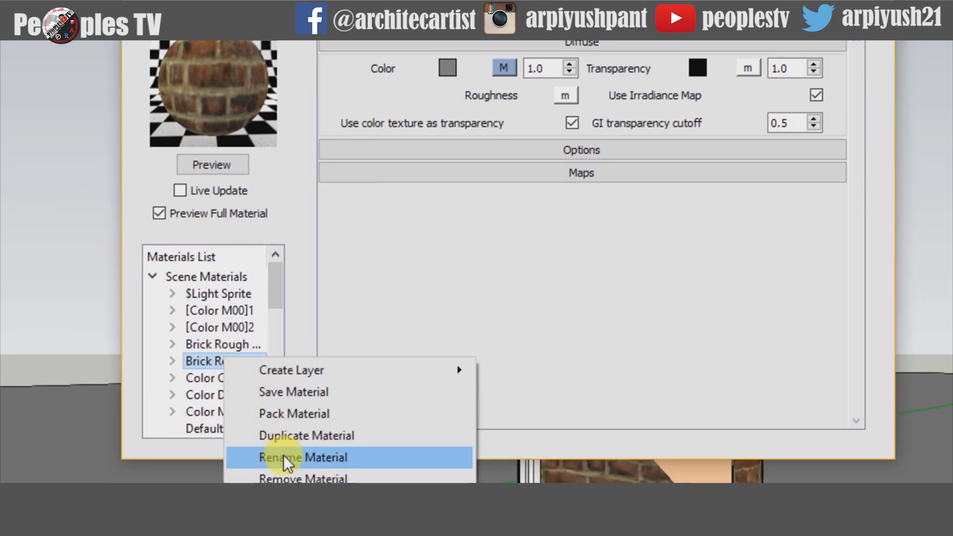
{"action": "left_click", "coordinate": [302, 457]}
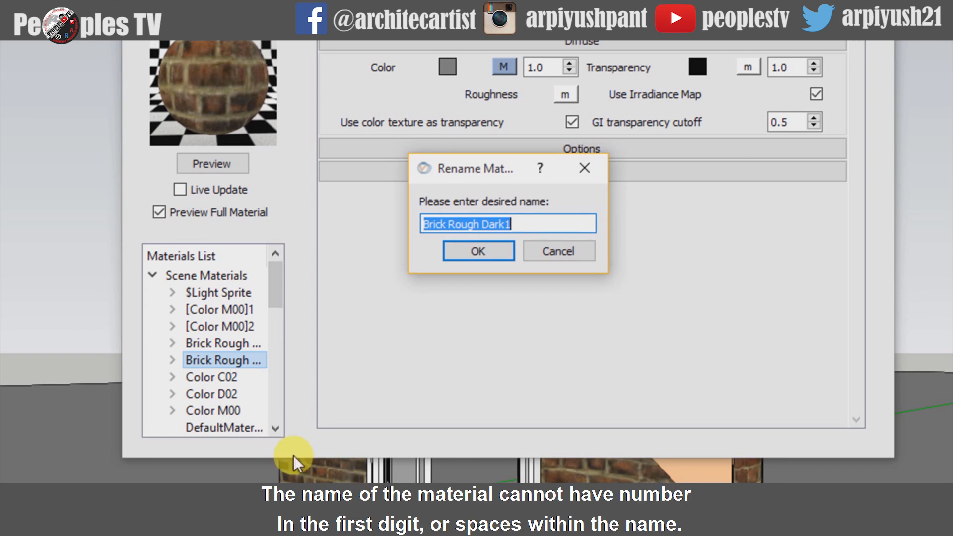
{"action": "type", "text": "Rough"}
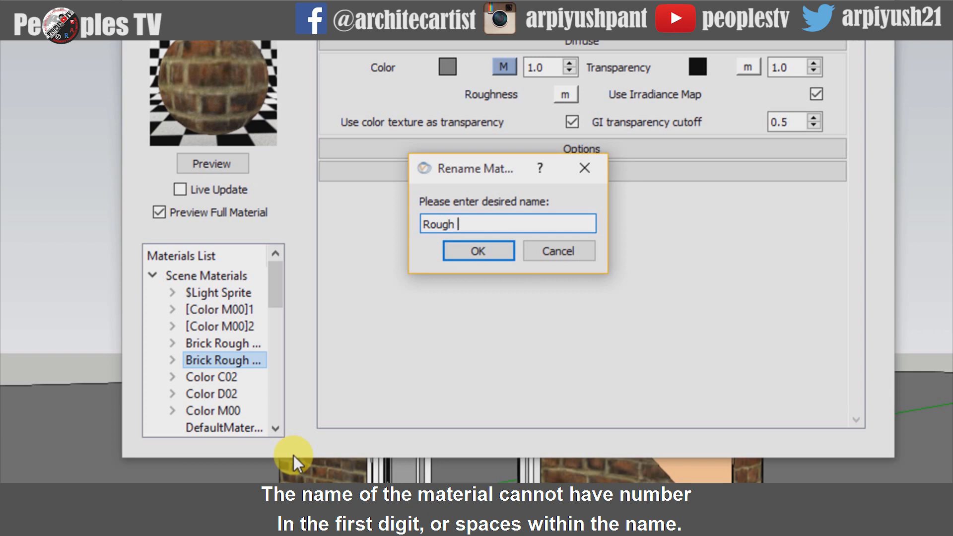
{"action": "type", "text": "Brick"}
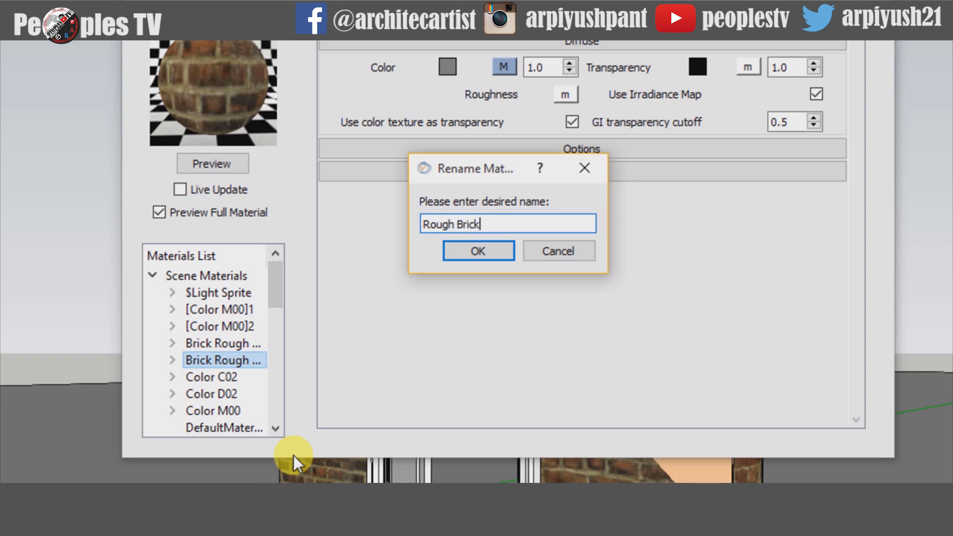
{"action": "mouse_move", "coordinate": [437, 286]}
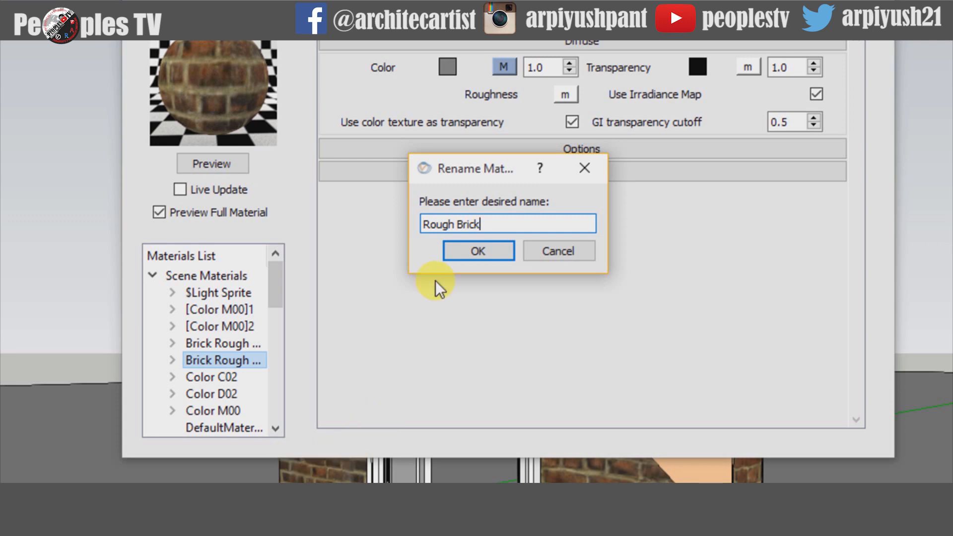
{"action": "left_click", "coordinate": [478, 250]}
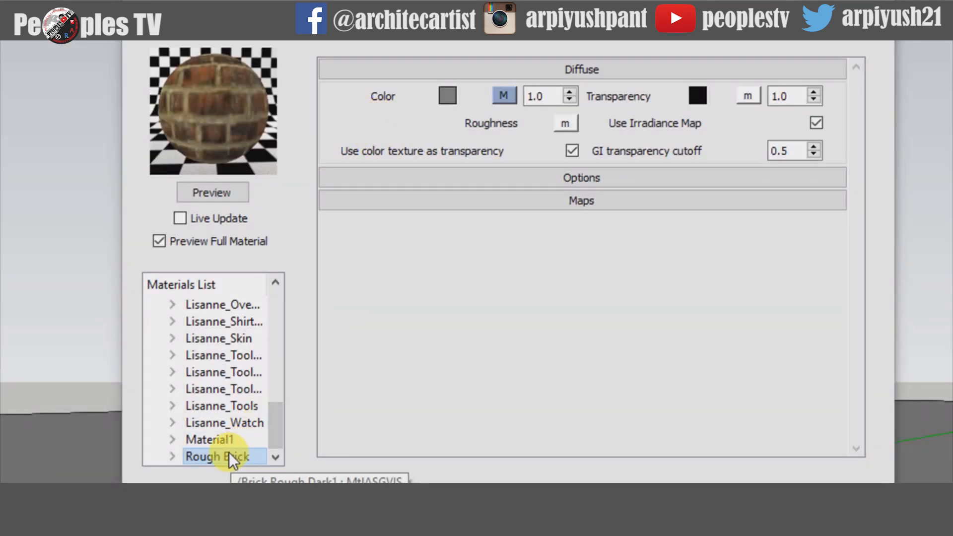
Step: Save Rough Brick as a V-Ray material file (*.vrmat *.vismat)
{"action": "right_click", "coordinate": [217, 457]}
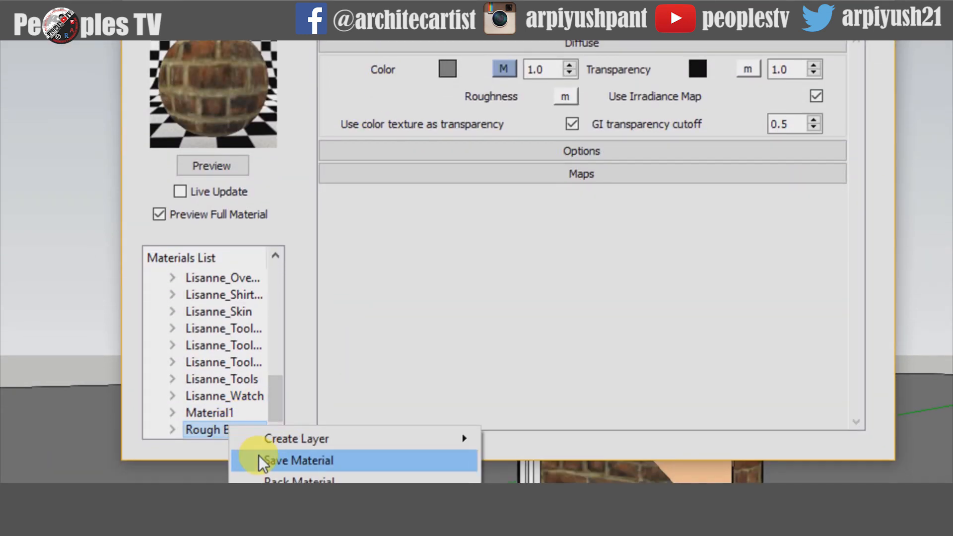
{"action": "left_click", "coordinate": [299, 459]}
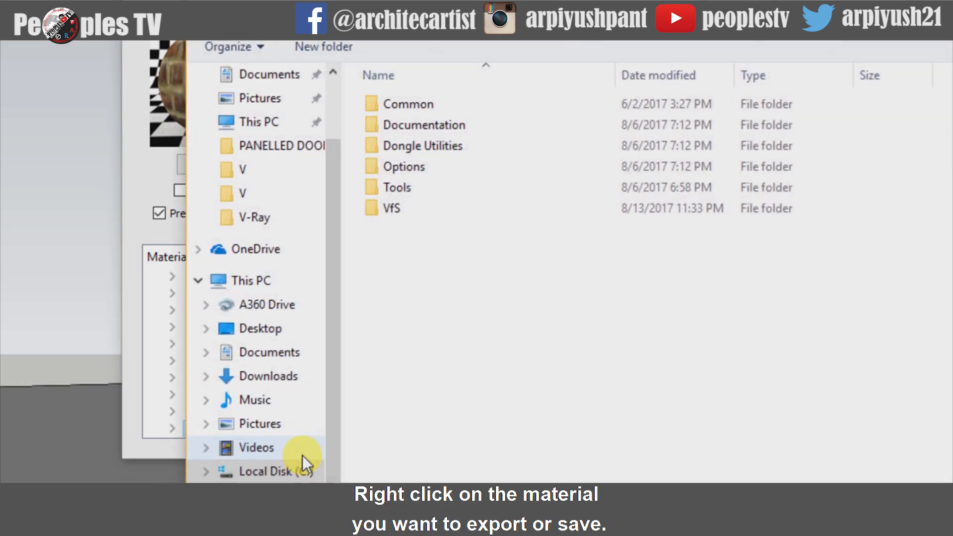
{"action": "mouse_move", "coordinate": [289, 338]}
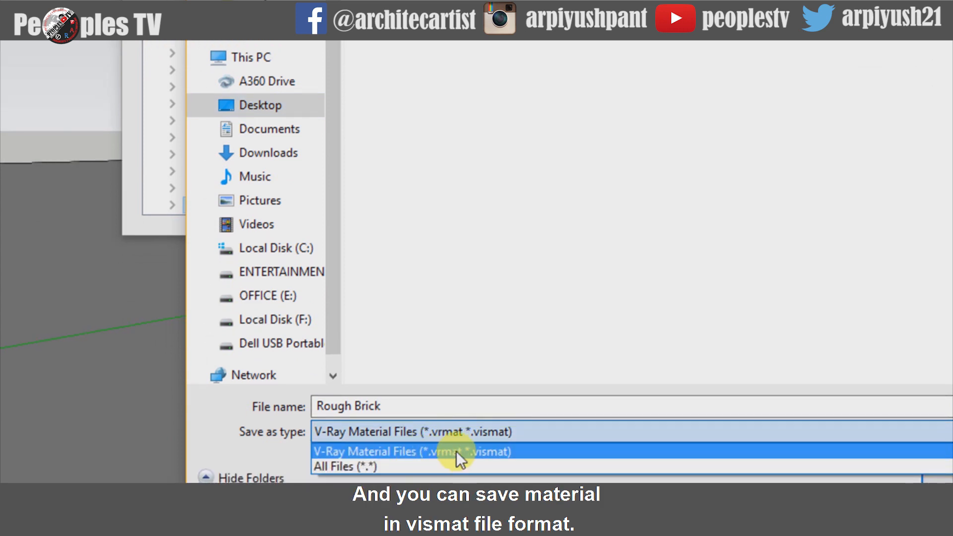
{"action": "left_click", "coordinate": [413, 451]}
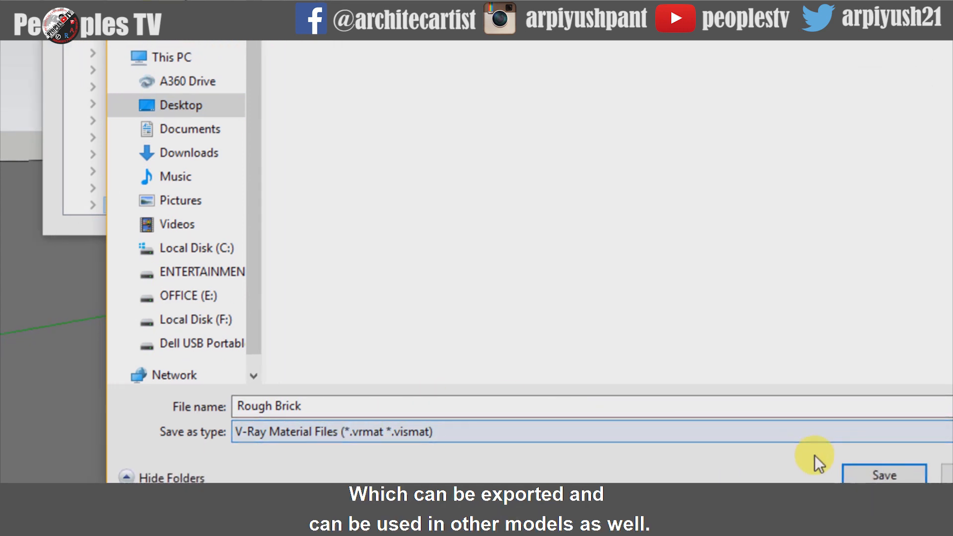
{"action": "left_click", "coordinate": [884, 474]}
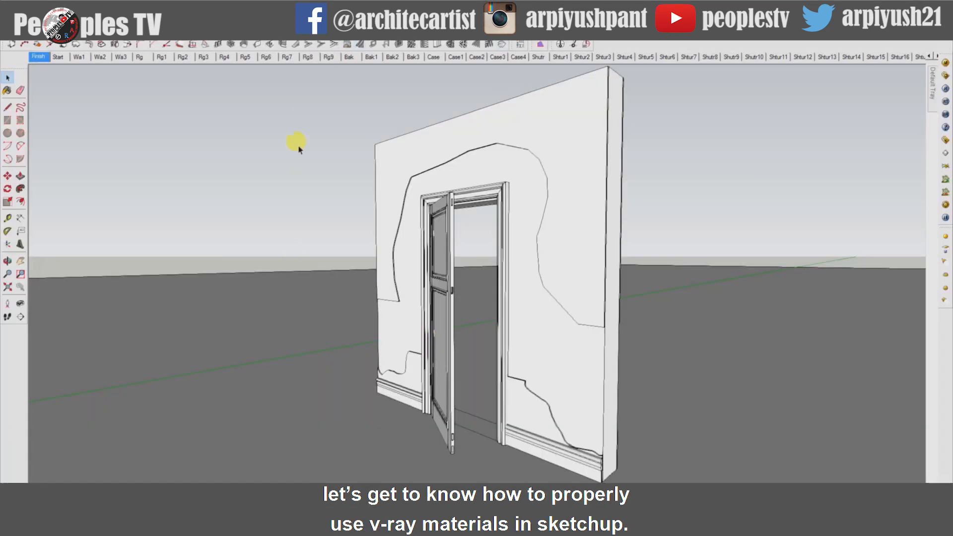
{"action": "mouse_move", "coordinate": [493, 317]}
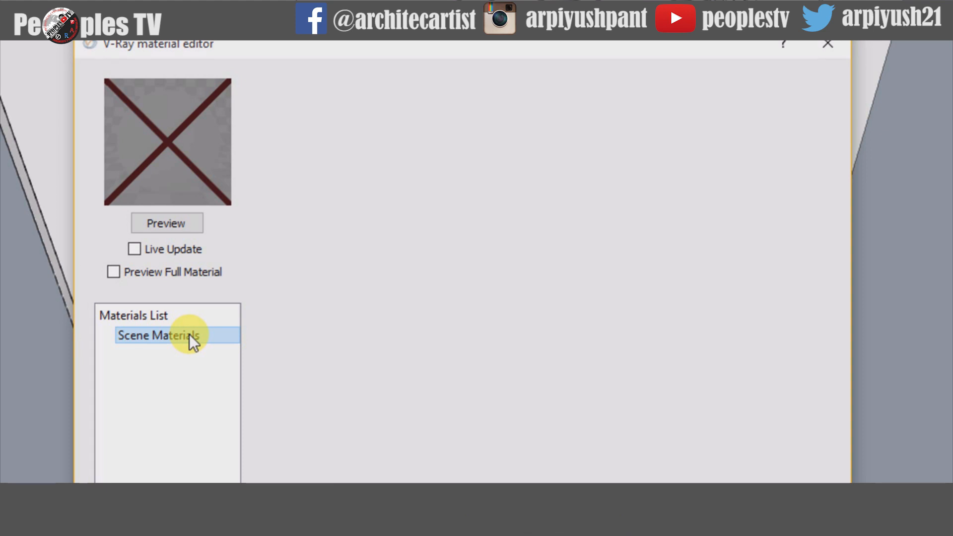
Step: Create a new default V-Ray material under Scene Materials
{"action": "right_click", "coordinate": [158, 335]}
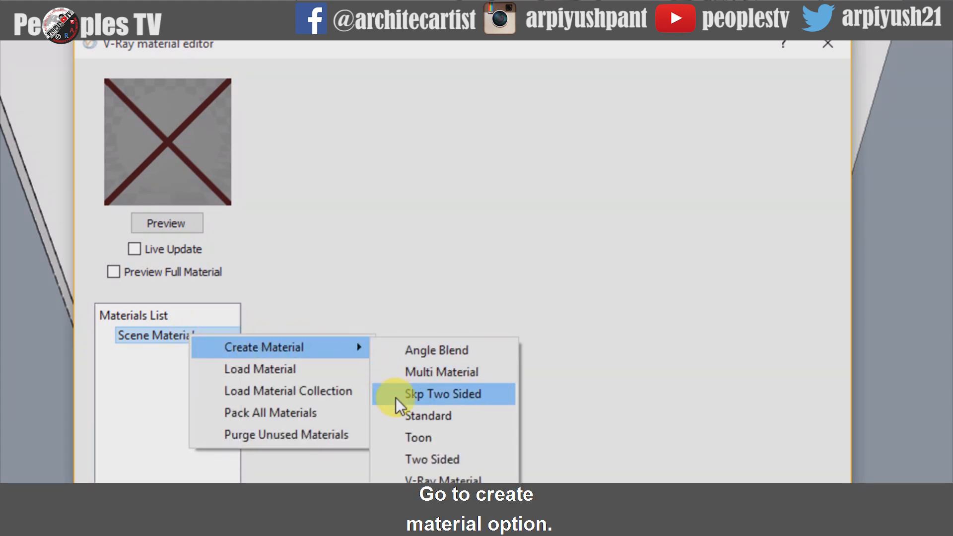
{"action": "left_click", "coordinate": [428, 415]}
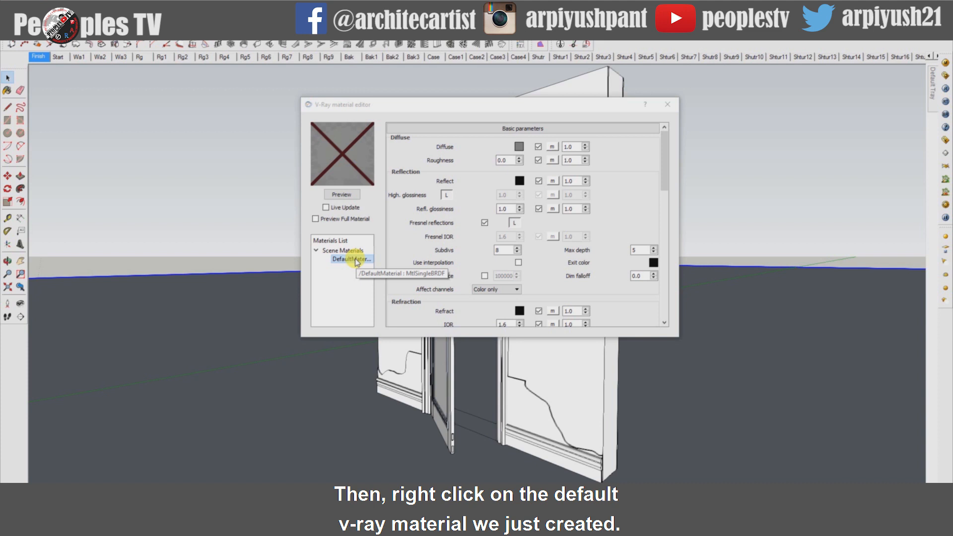
Step: Apply DefaultMaterial to the ground and rename it 'Ground'
{"action": "right_click", "coordinate": [351, 259]}
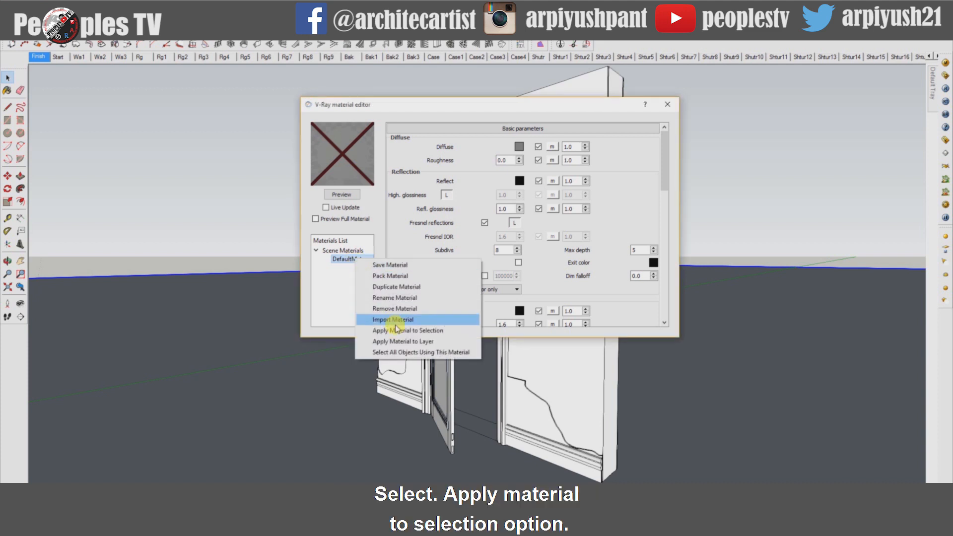
{"action": "mouse_move", "coordinate": [404, 330]}
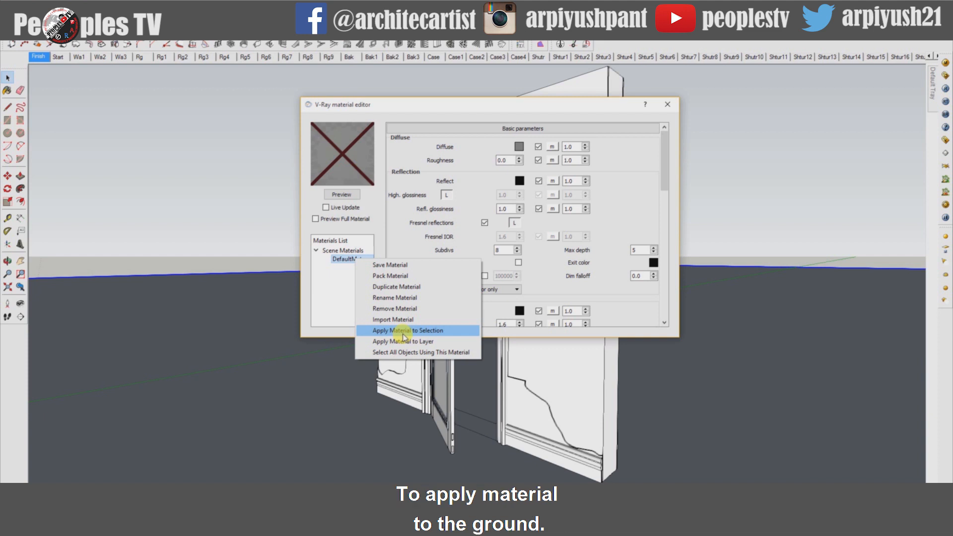
{"action": "left_click", "coordinate": [407, 330]}
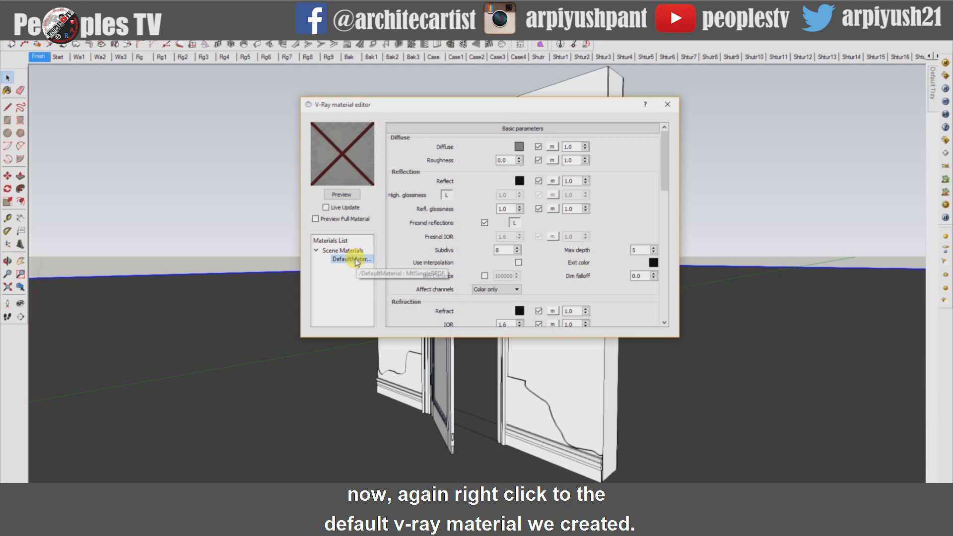
{"action": "right_click", "coordinate": [346, 259]}
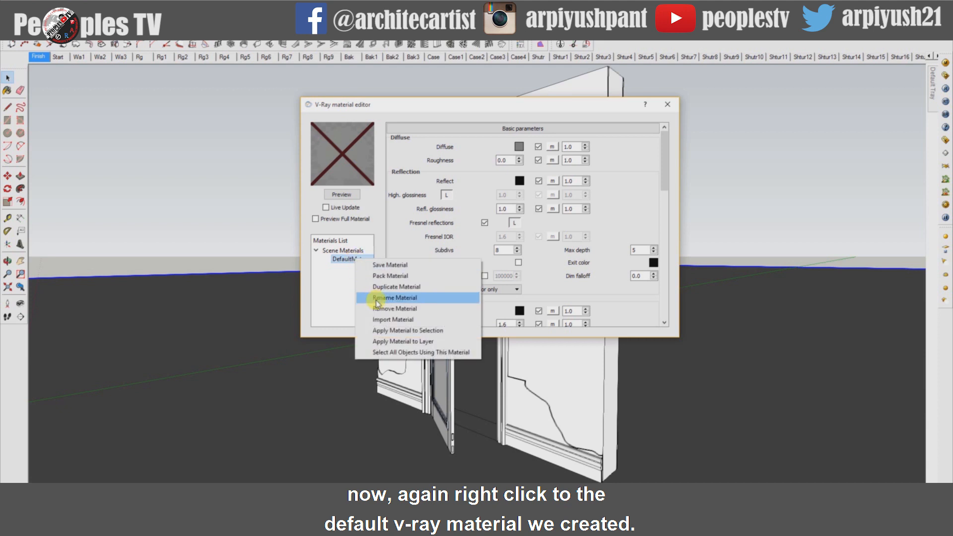
{"action": "left_click", "coordinate": [394, 297]}
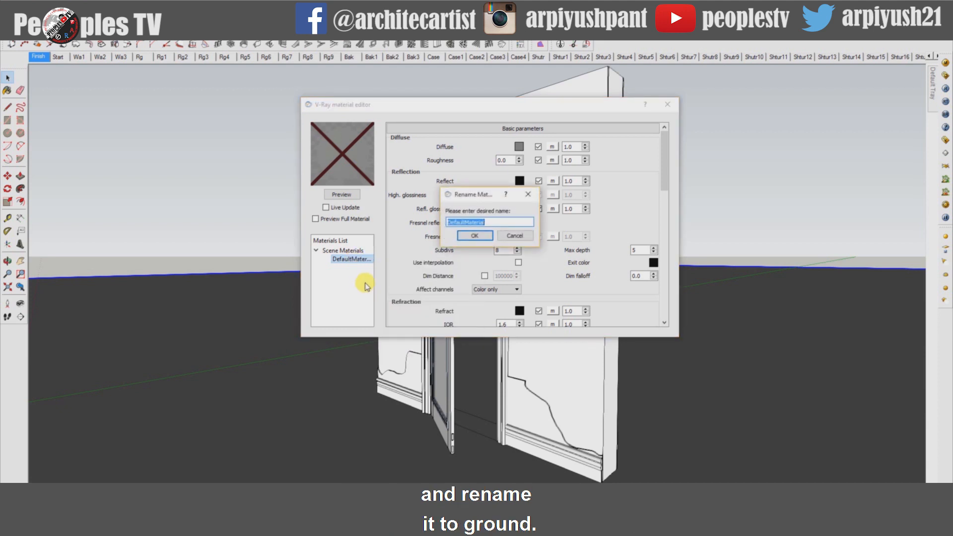
{"action": "left_click", "coordinate": [475, 235]}
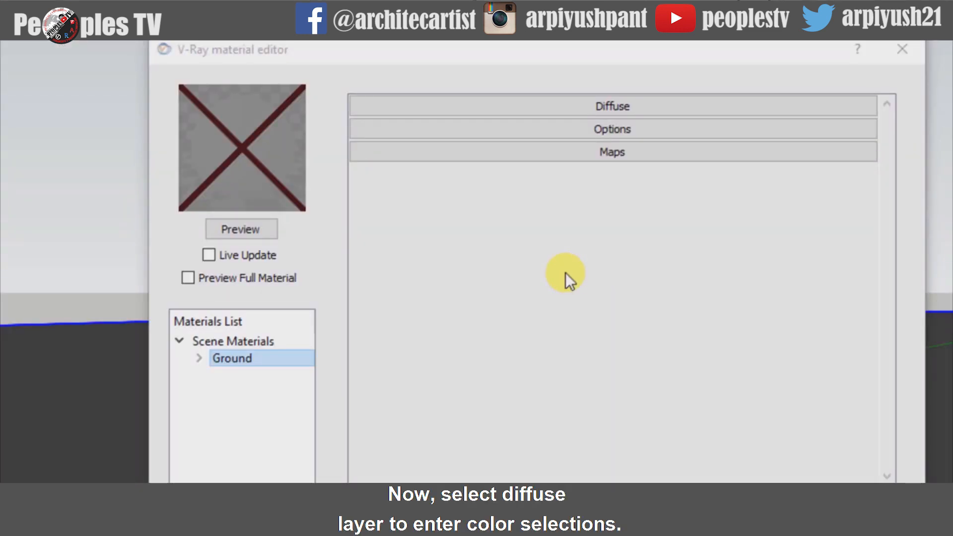
Step: Set the Ground material's diffuse colour to light gray RGB 230, 230, 230
{"action": "left_click", "coordinate": [613, 107]}
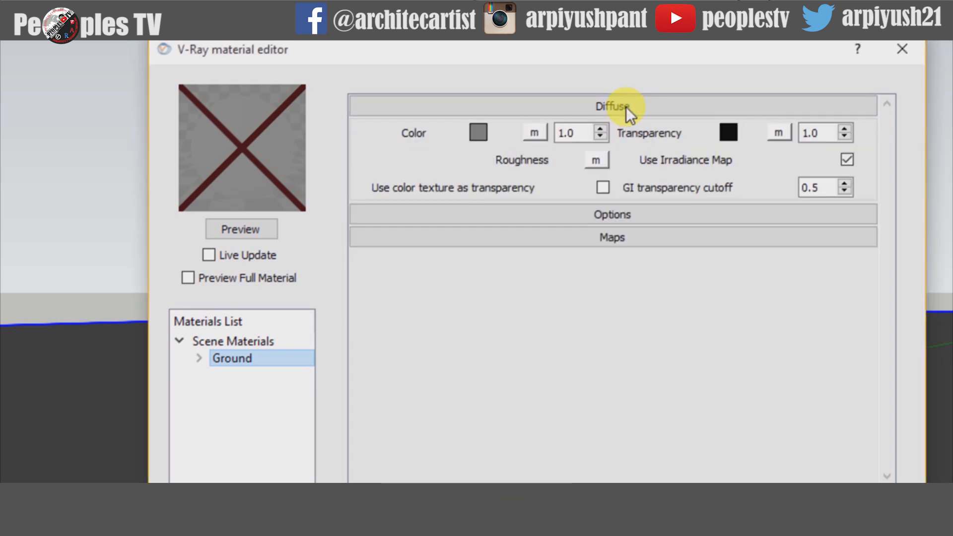
{"action": "left_click", "coordinate": [478, 133]}
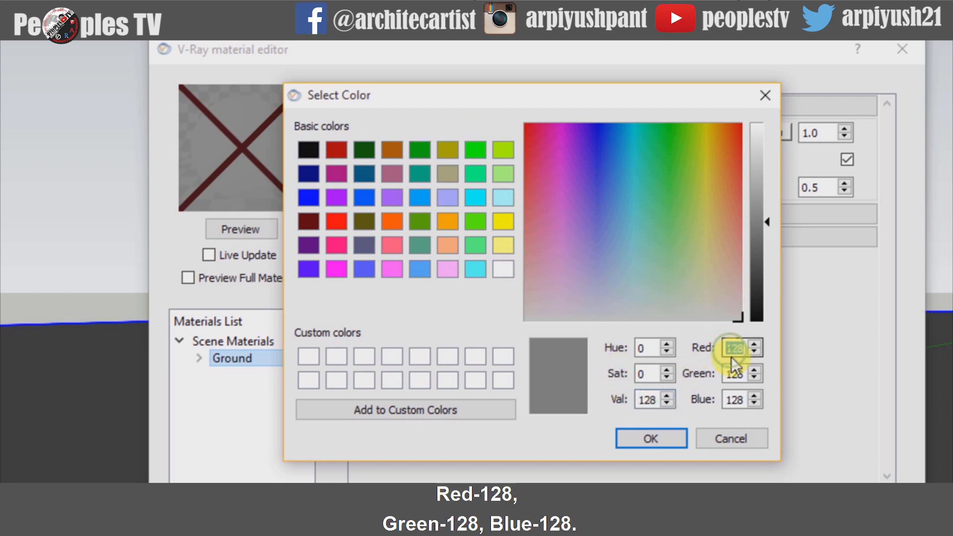
{"action": "left_click", "coordinate": [736, 399]}
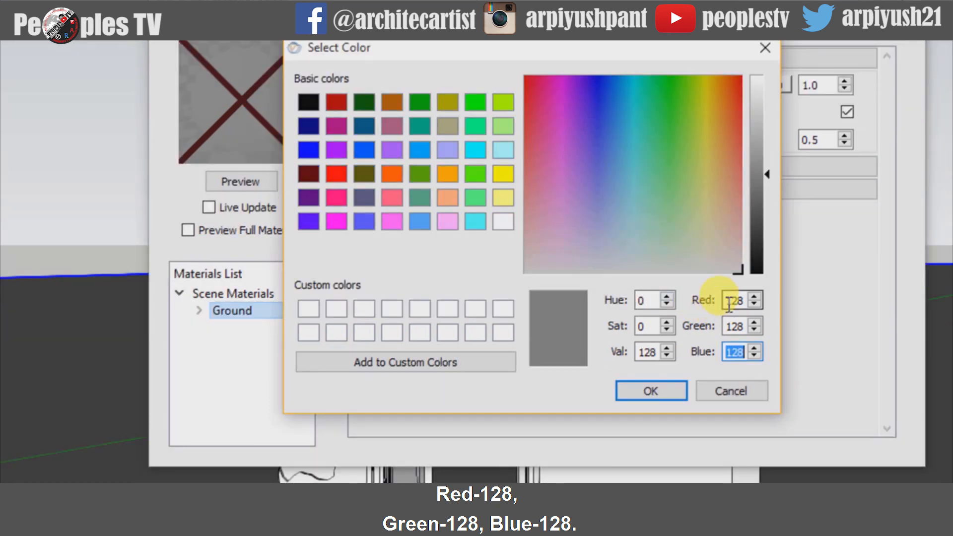
{"action": "left_click", "coordinate": [632, 81]}
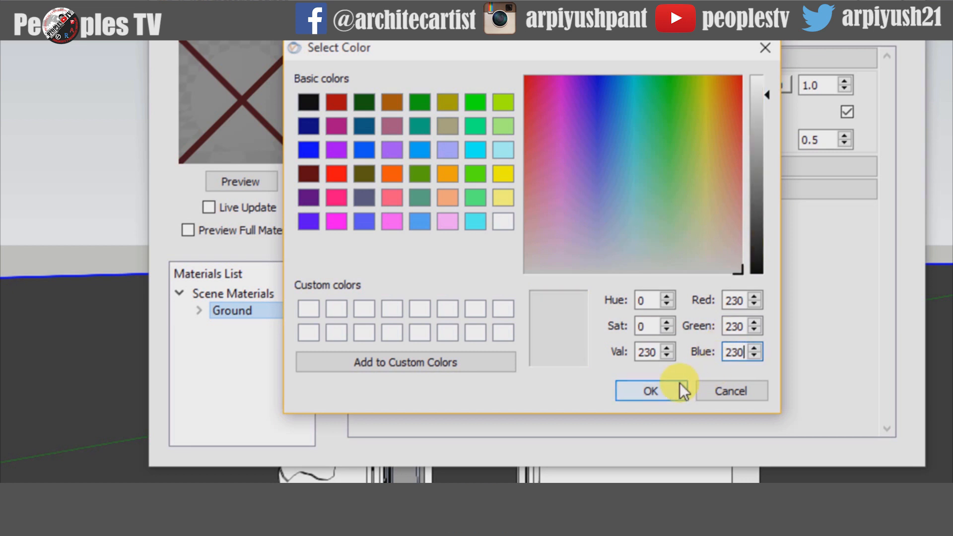
{"action": "left_click", "coordinate": [649, 391]}
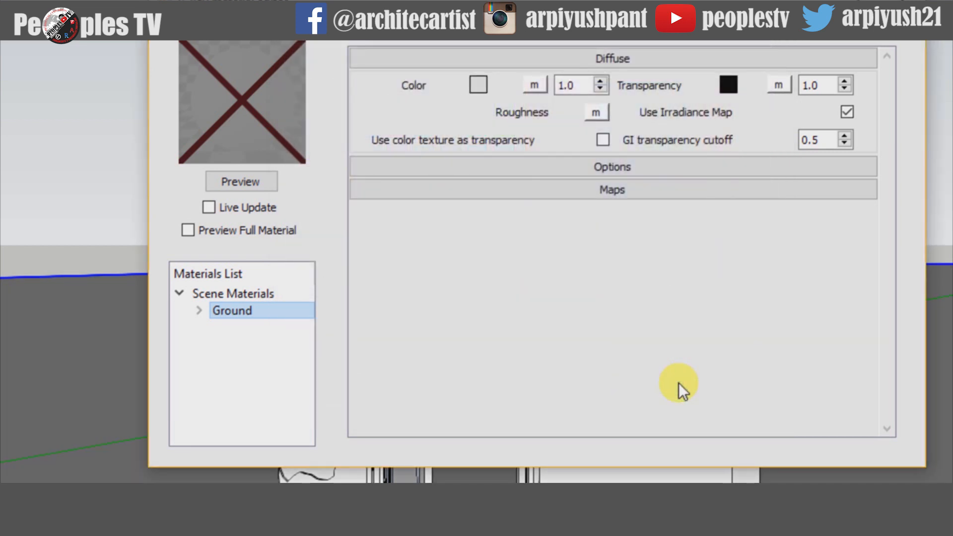
Step: Duplicate the Ground material and rename the copy to 'Stile-Orange'
{"action": "left_click", "coordinate": [611, 167]}
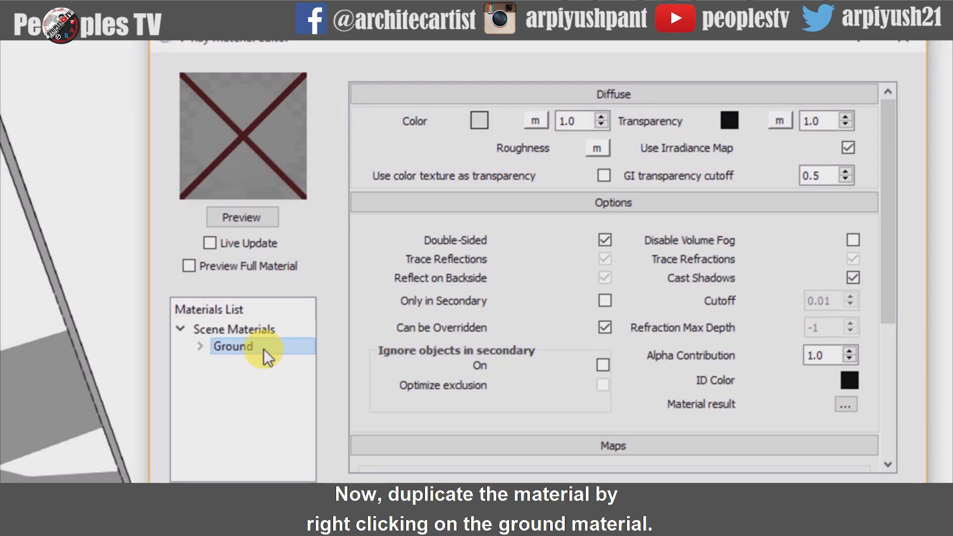
{"action": "right_click", "coordinate": [234, 346]}
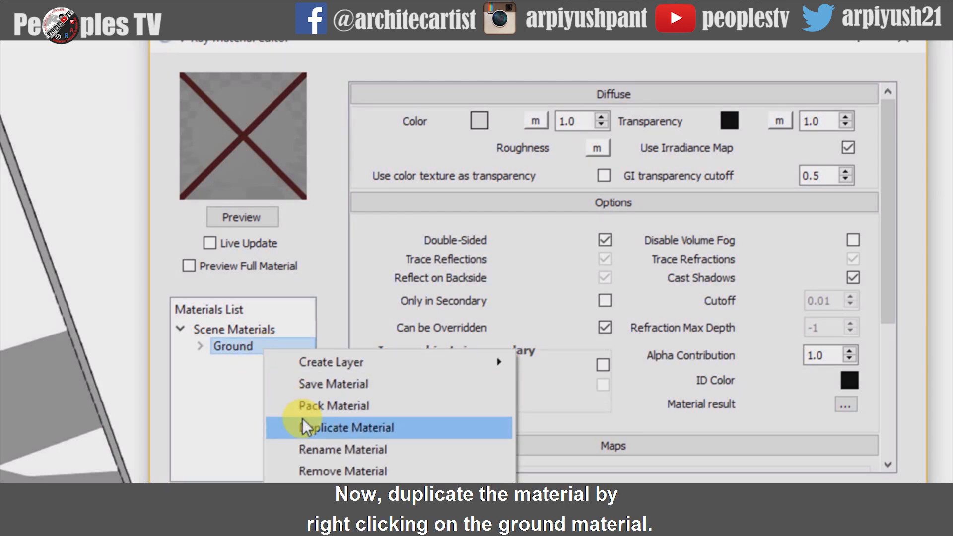
{"action": "left_click", "coordinate": [348, 426]}
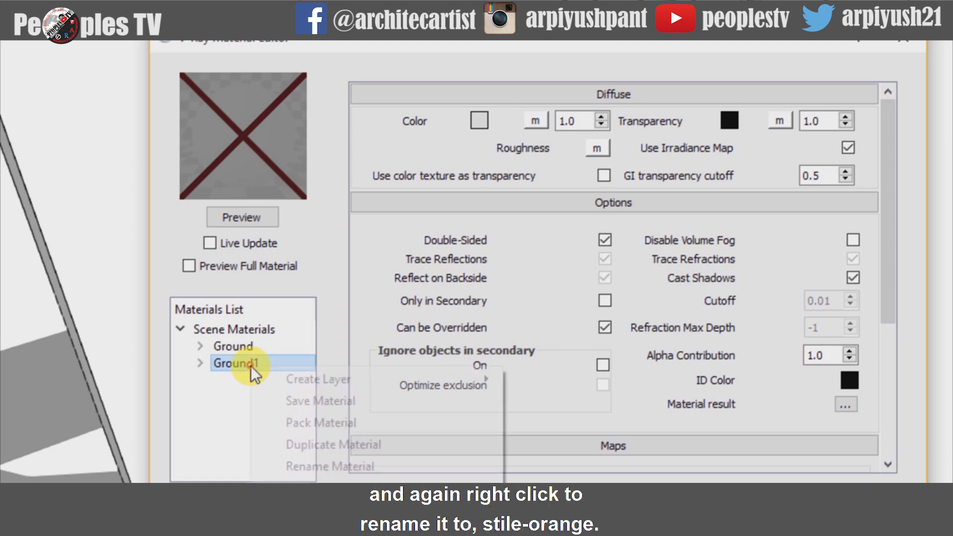
{"action": "left_click", "coordinate": [329, 466]}
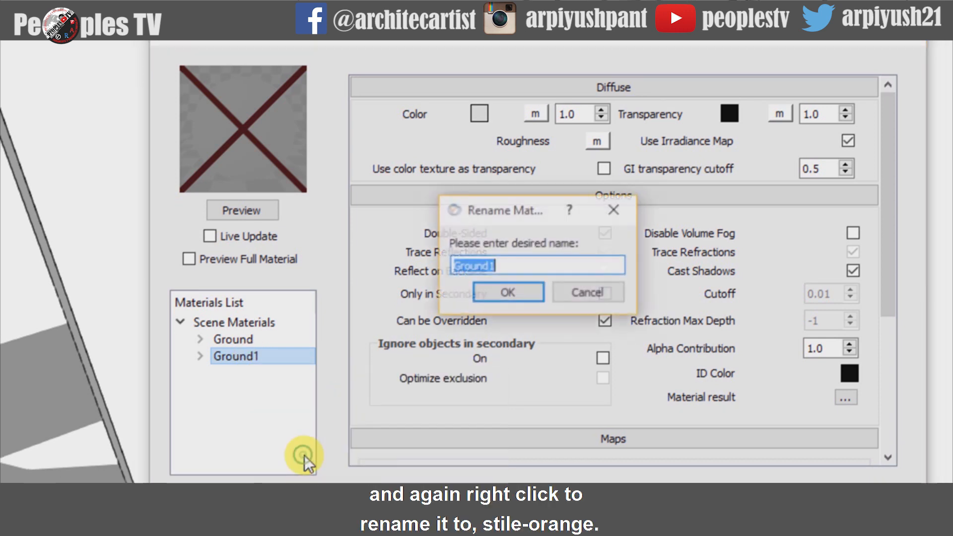
{"action": "type", "text": "s"}
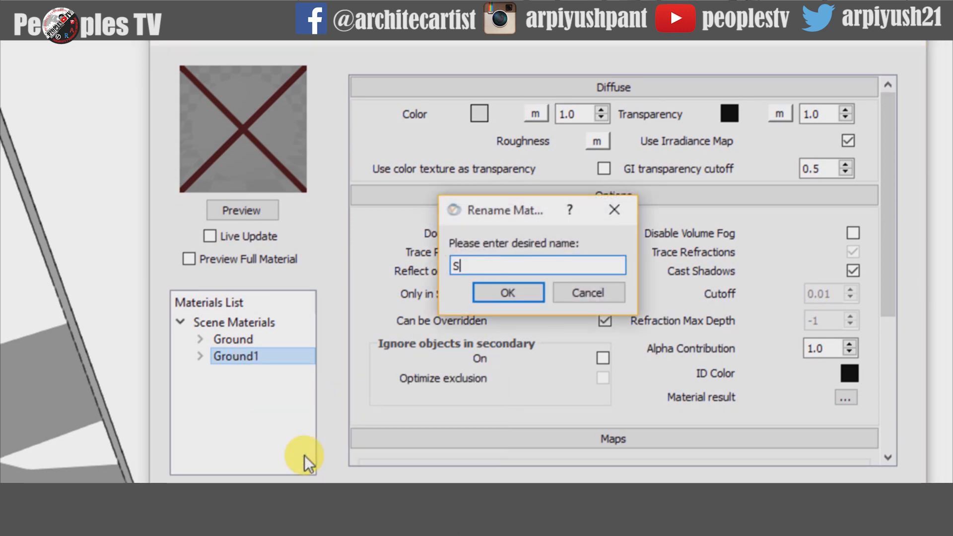
{"action": "type", "text": "tile-"}
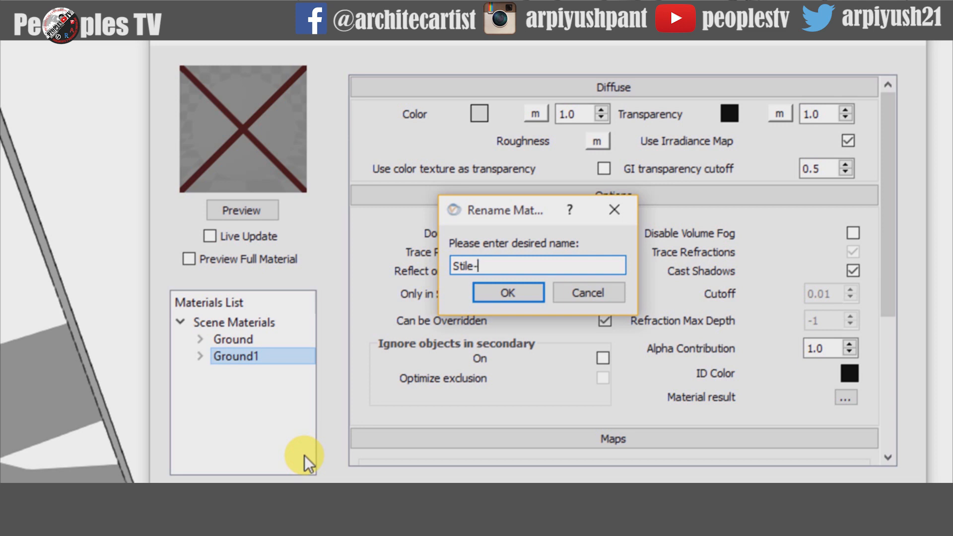
{"action": "type", "text": "Orange"}
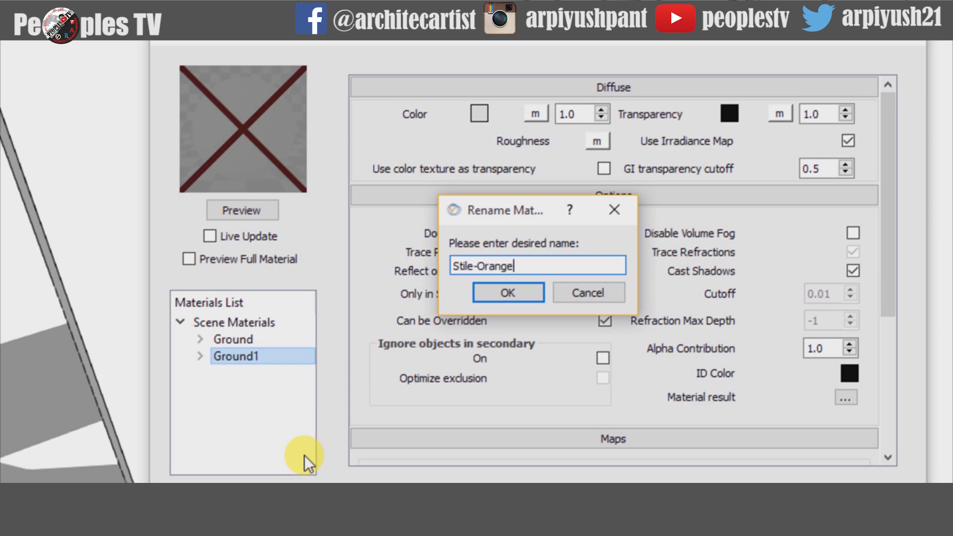
{"action": "left_click", "coordinate": [507, 292]}
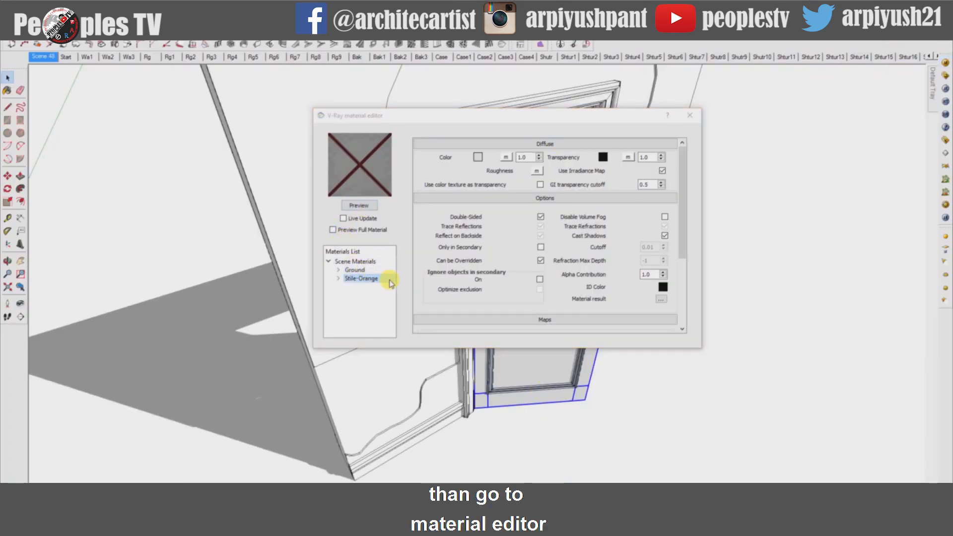
Step: Select Stile-Orange in the Materials List and show its Diffuse rollout
{"action": "right_click", "coordinate": [361, 277]}
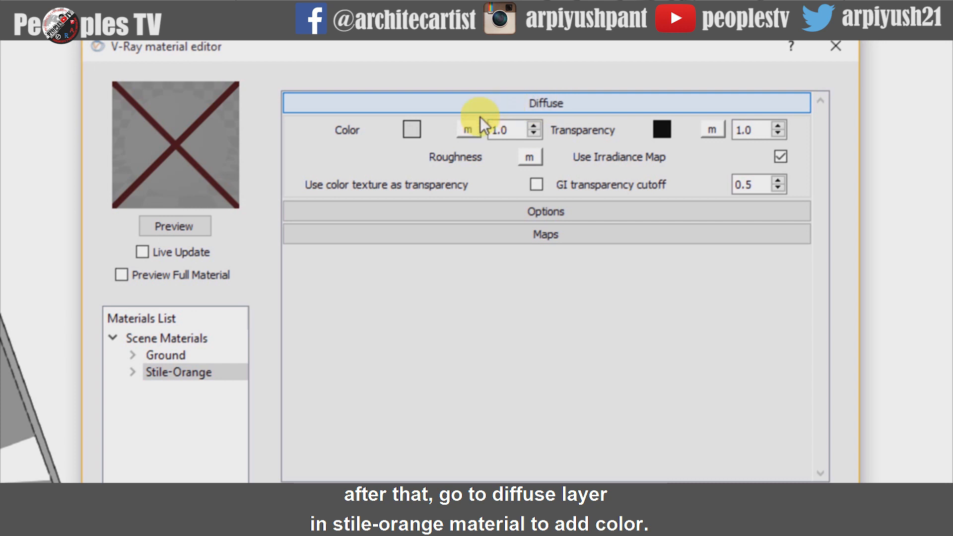
Step: Set Stile-Orange's diffuse colour to orange RGB 248, 134, 0
{"action": "left_click", "coordinate": [411, 129]}
{"action": "type", "text": "0"}
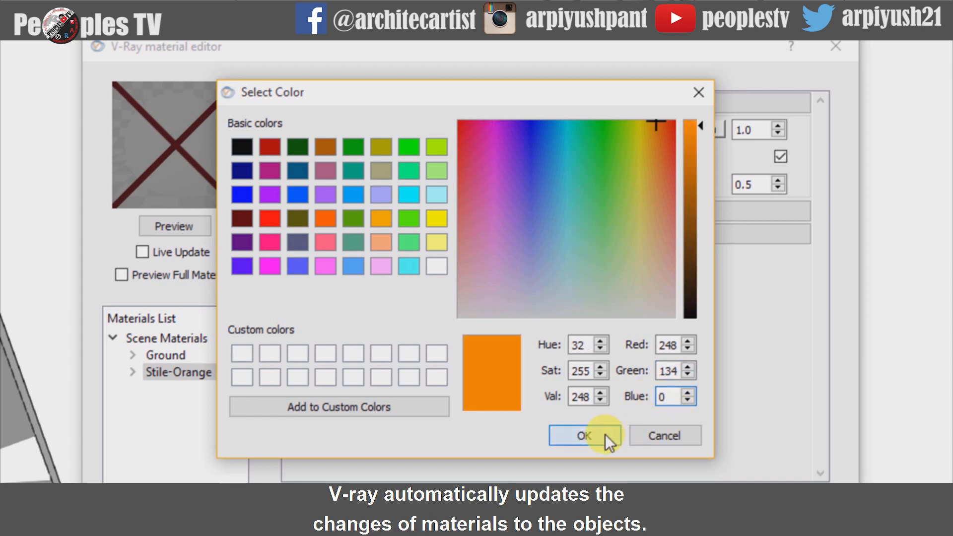
{"action": "left_click", "coordinate": [583, 436]}
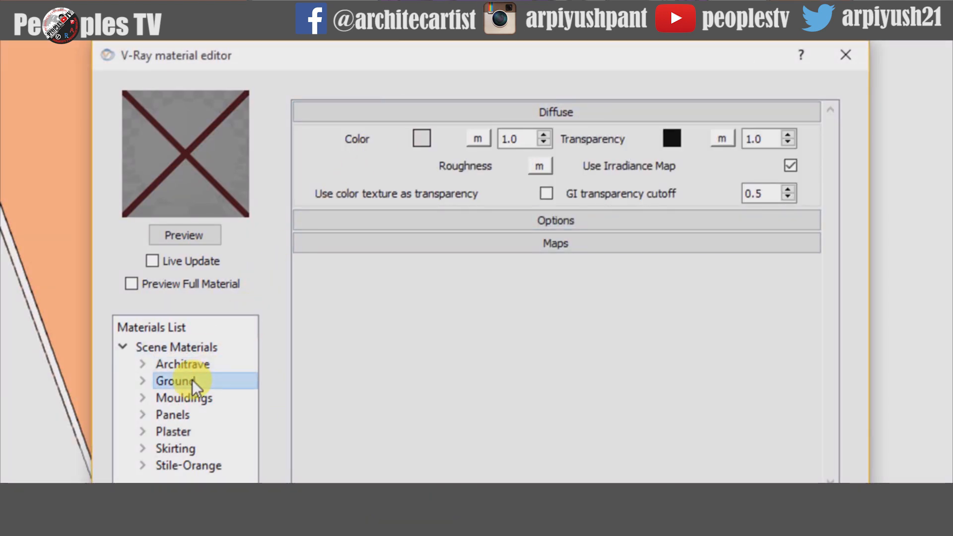
Step: Check the colours of Ground, Panels and Stile-Orange in the Materials List
{"action": "left_click", "coordinate": [172, 415]}
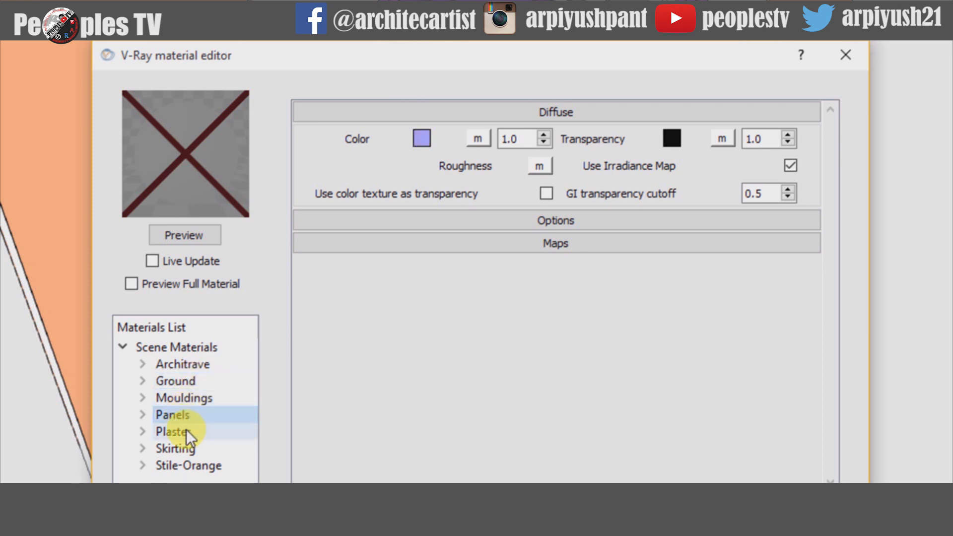
{"action": "left_click", "coordinate": [188, 459]}
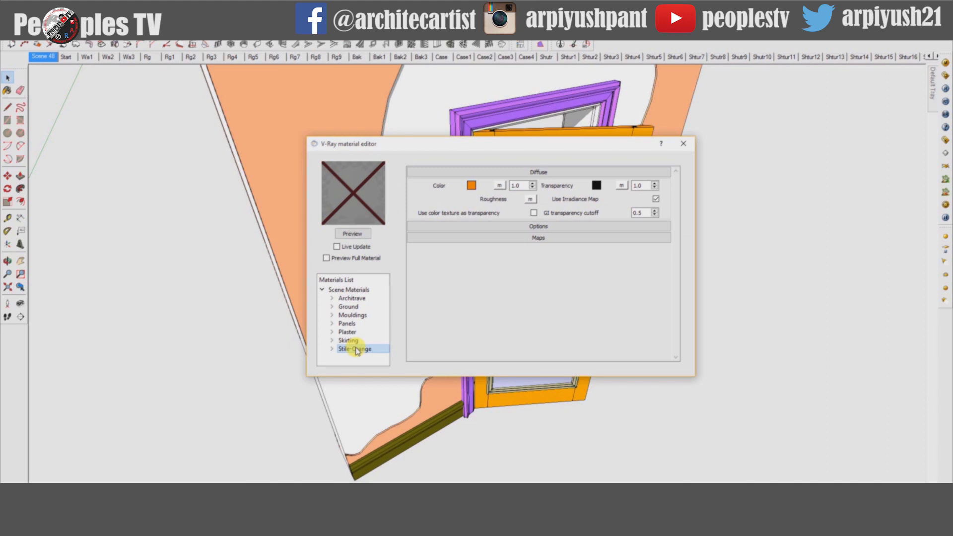
{"action": "left_click", "coordinate": [683, 143]}
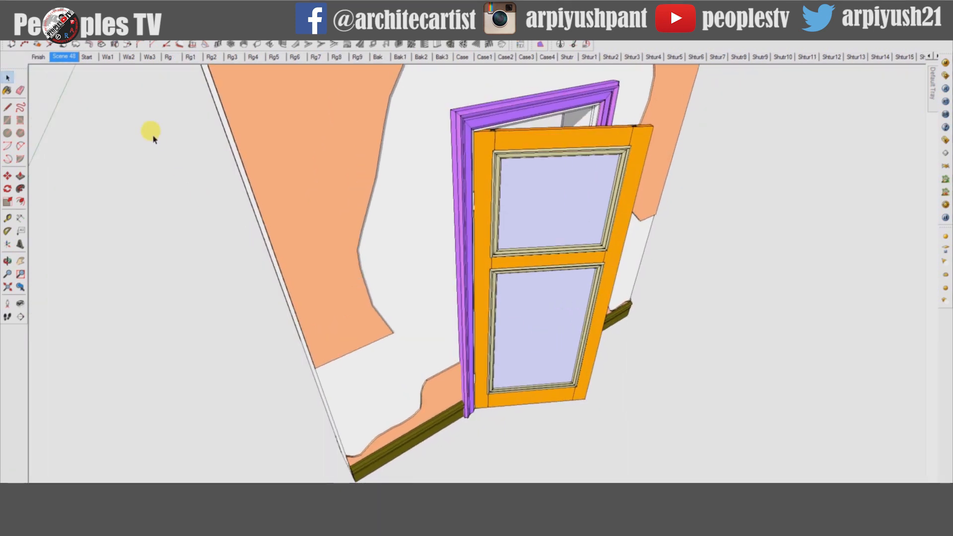
{"action": "left_click", "coordinate": [38, 57]}
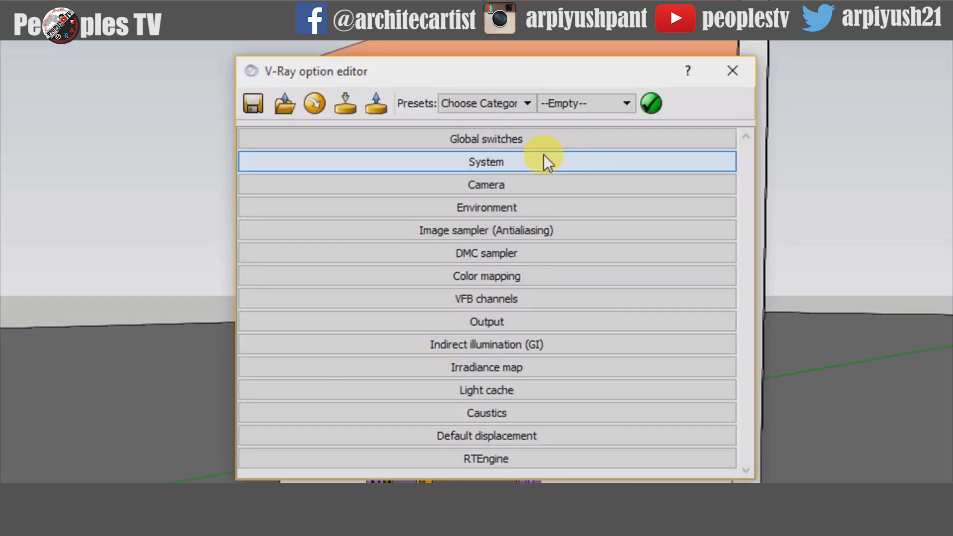
{"action": "left_click", "coordinate": [486, 139]}
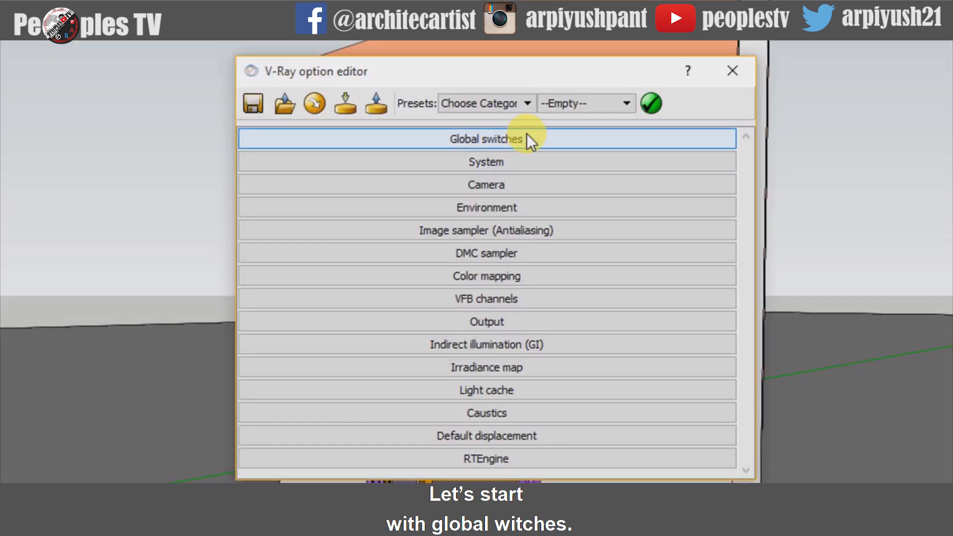
{"action": "left_click", "coordinate": [485, 139]}
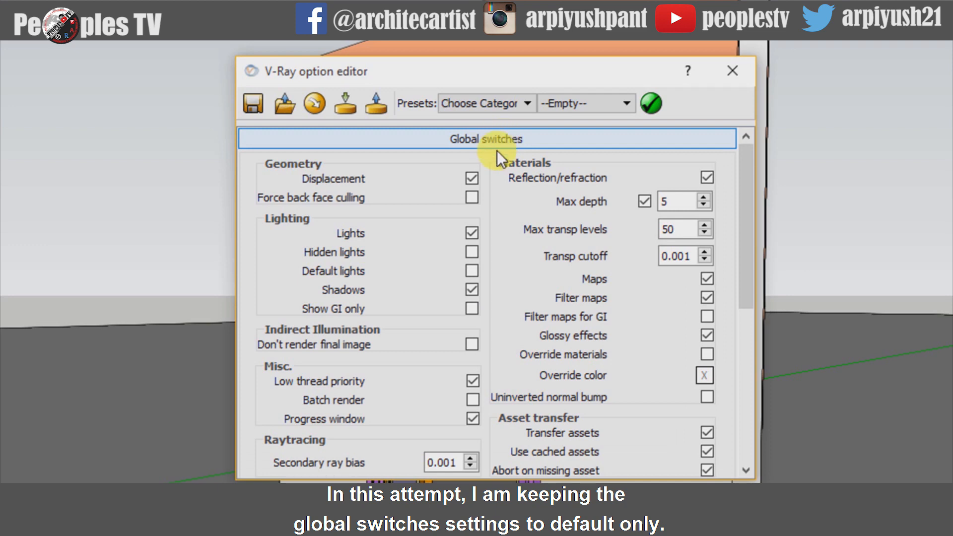
{"action": "scroll", "scroll_direction": "down", "scroll_amount": 3}
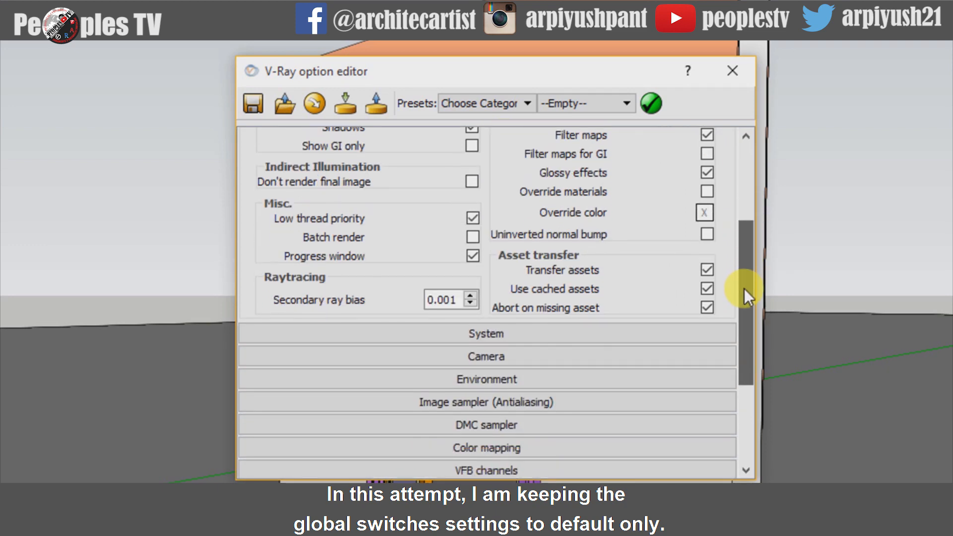
{"action": "scroll", "scroll_direction": "up", "scroll_amount": 3}
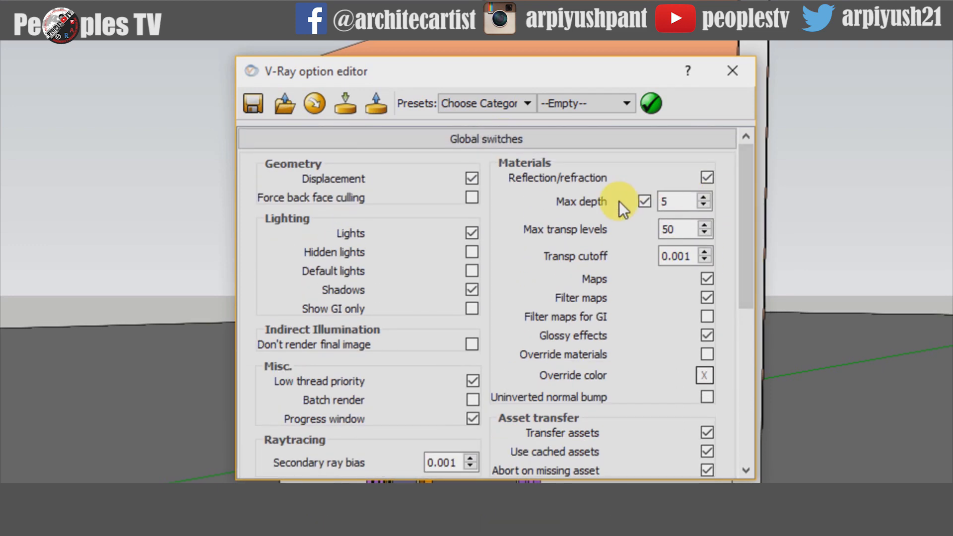
{"action": "left_click", "coordinate": [486, 155]}
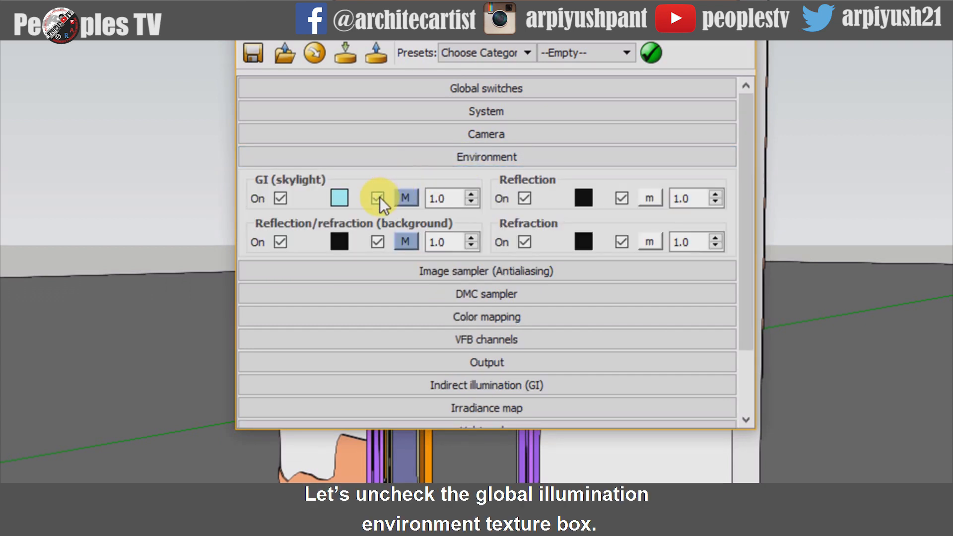
{"action": "mouse_move", "coordinate": [377, 198]}
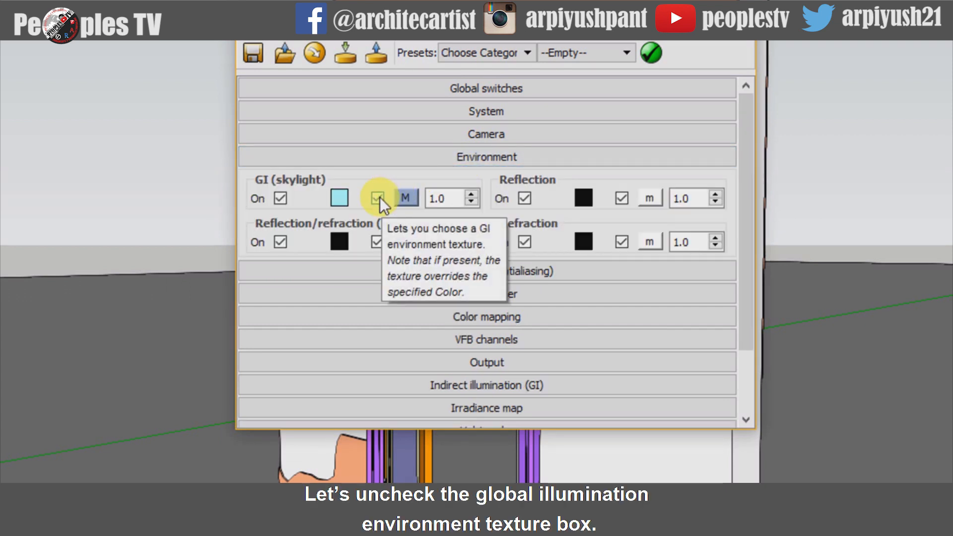
Step: Disable the GI skylight environment texture and launch a test render
{"action": "left_click", "coordinate": [378, 198]}
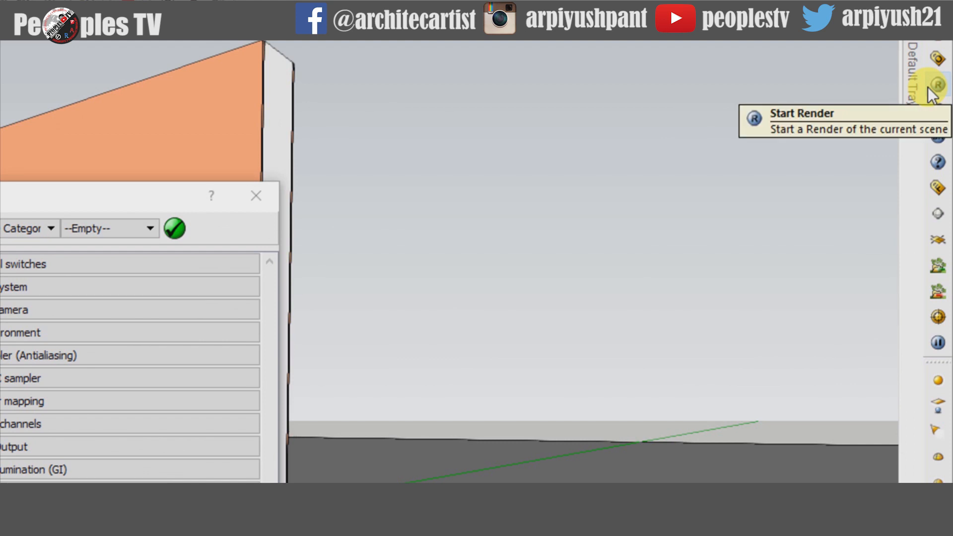
{"action": "left_click", "coordinate": [937, 83]}
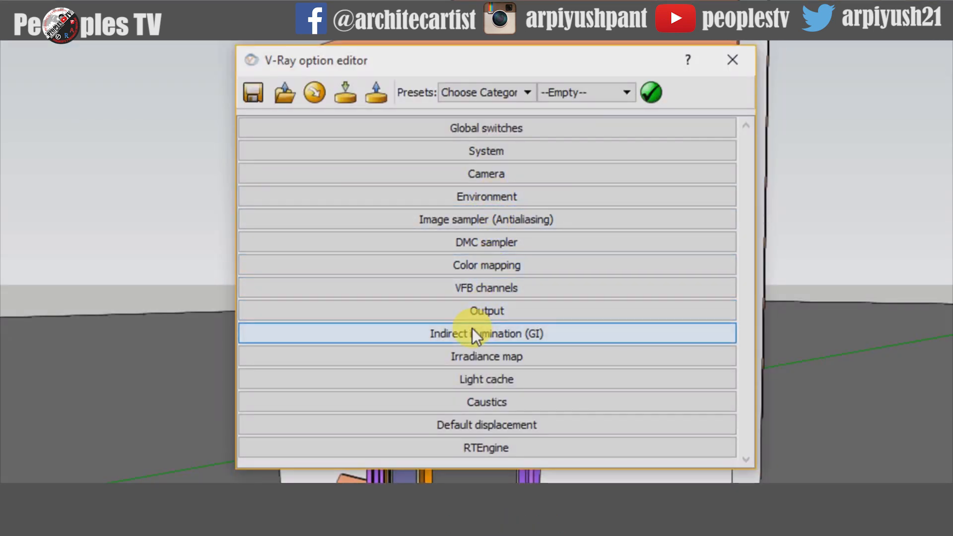
{"action": "left_click", "coordinate": [486, 333]}
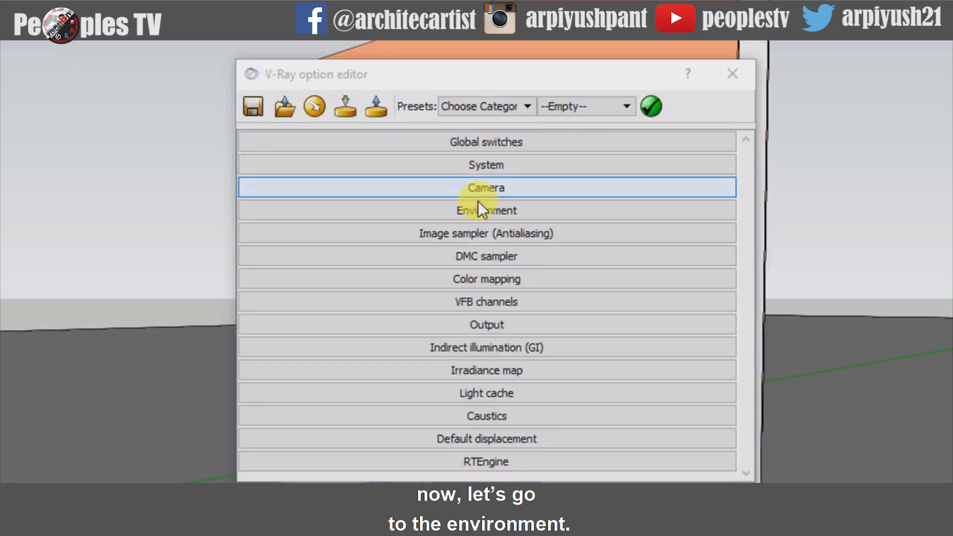
Step: Expand the Environment group showing GI skylight, reflection and refraction options
{"action": "left_click", "coordinate": [485, 209]}
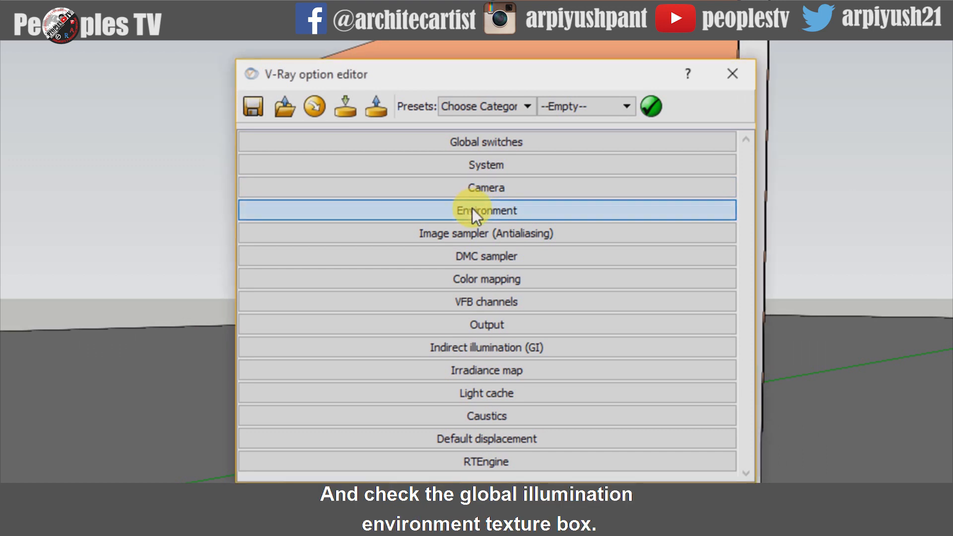
{"action": "left_click", "coordinate": [485, 210]}
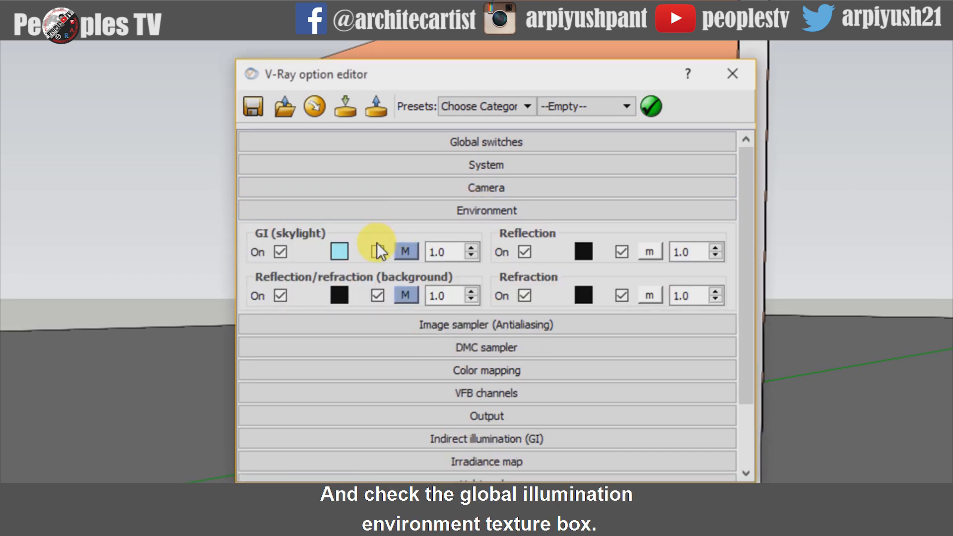